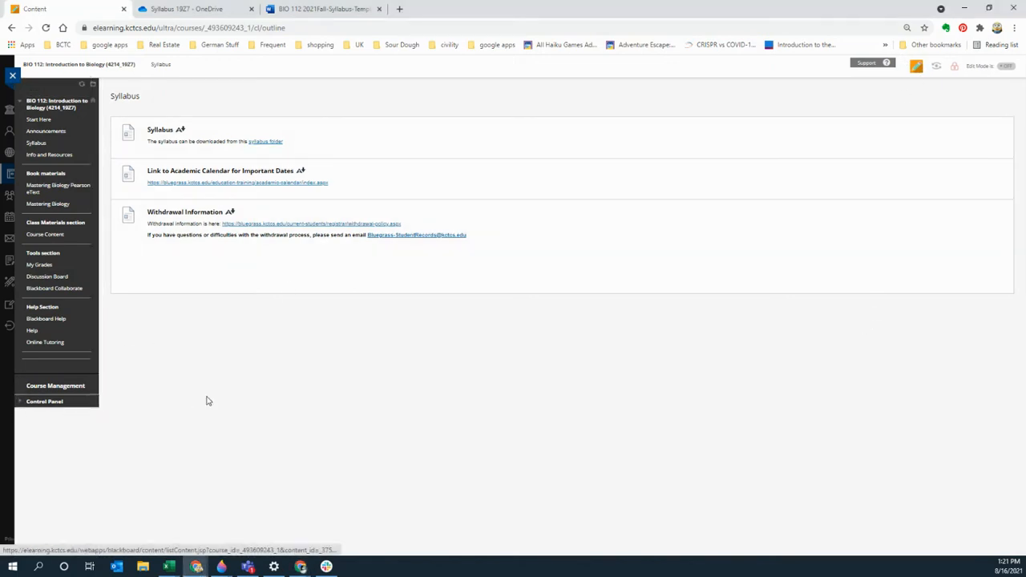
{"action": "mouse_move", "coordinate": [308, 363]}
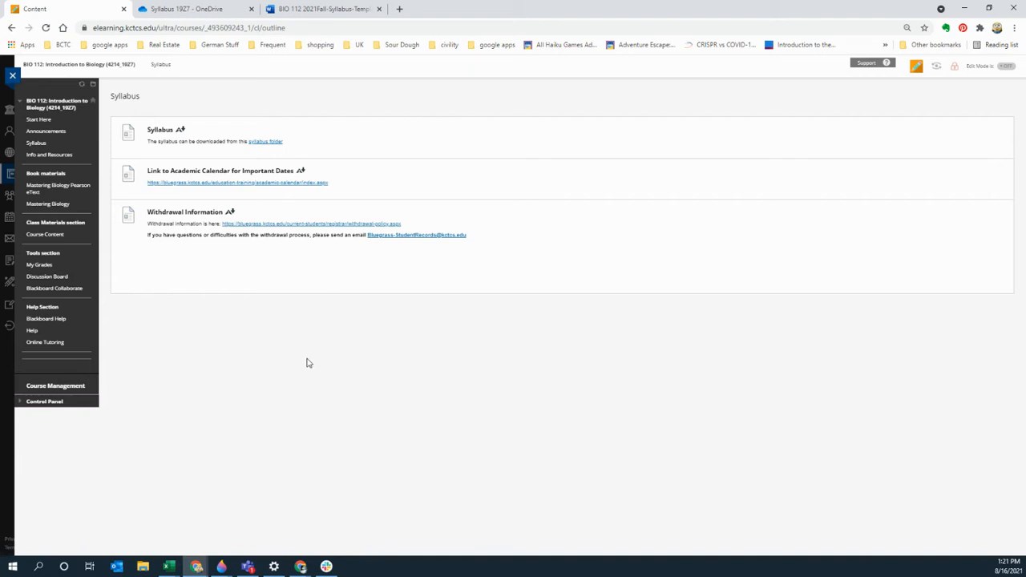
{"action": "mouse_move", "coordinate": [308, 365]}
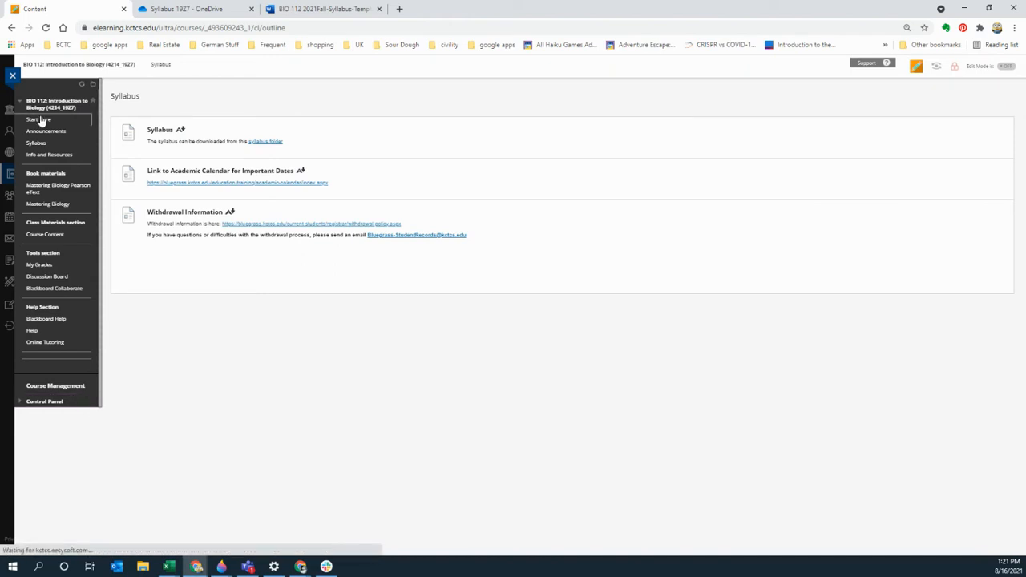
View the Start Here welcome page, then the Announcements page with the Welcome to BIO 112 post.
{"action": "left_click", "coordinate": [38, 119]}
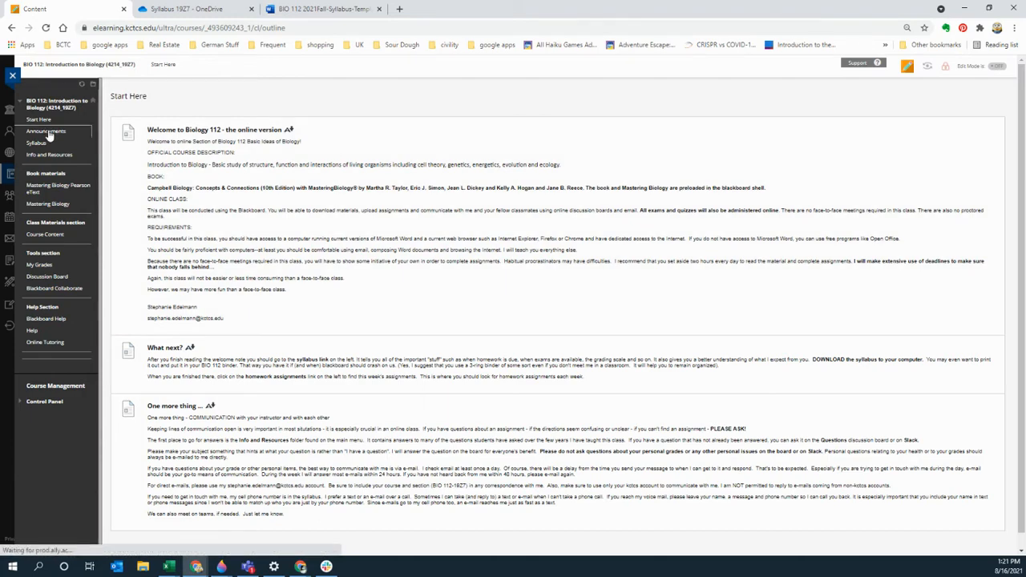
{"action": "left_click", "coordinate": [45, 132]}
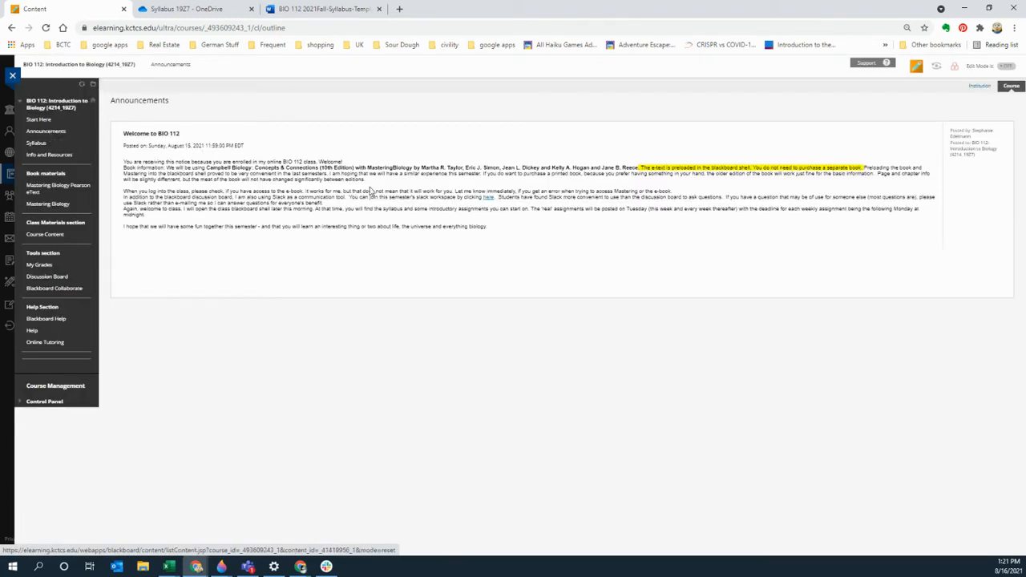
{"action": "mouse_move", "coordinate": [516, 400]}
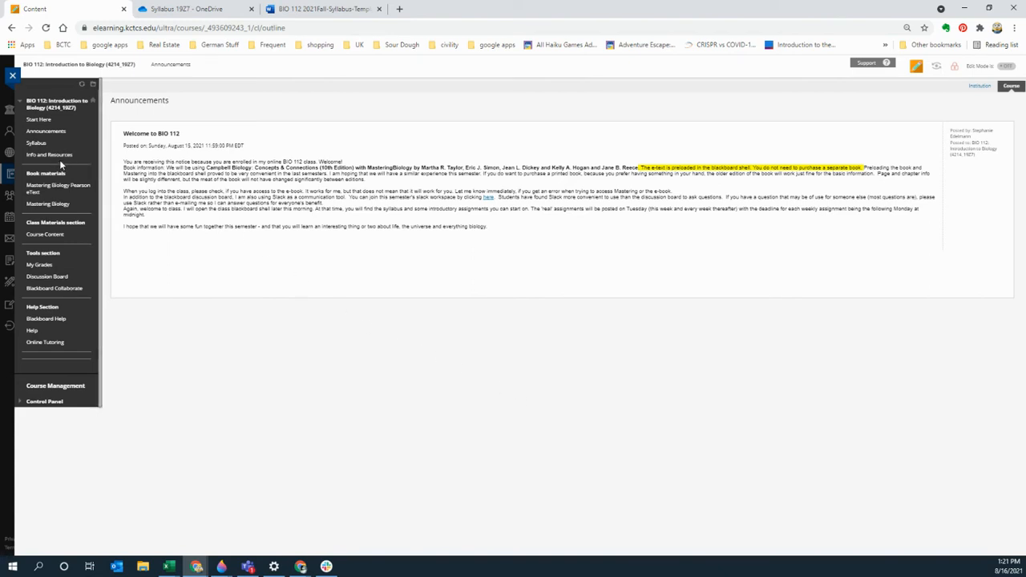
{"action": "mouse_move", "coordinate": [49, 153]}
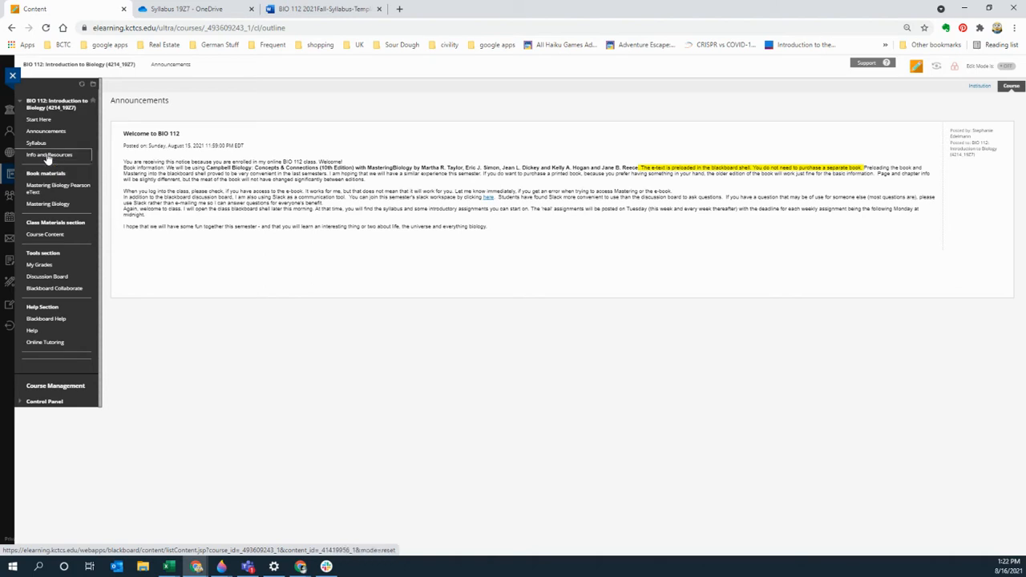
Bring up Info and Resources and scroll down through its Teams, Slack and spotlight sections.
{"action": "left_click", "coordinate": [48, 153]}
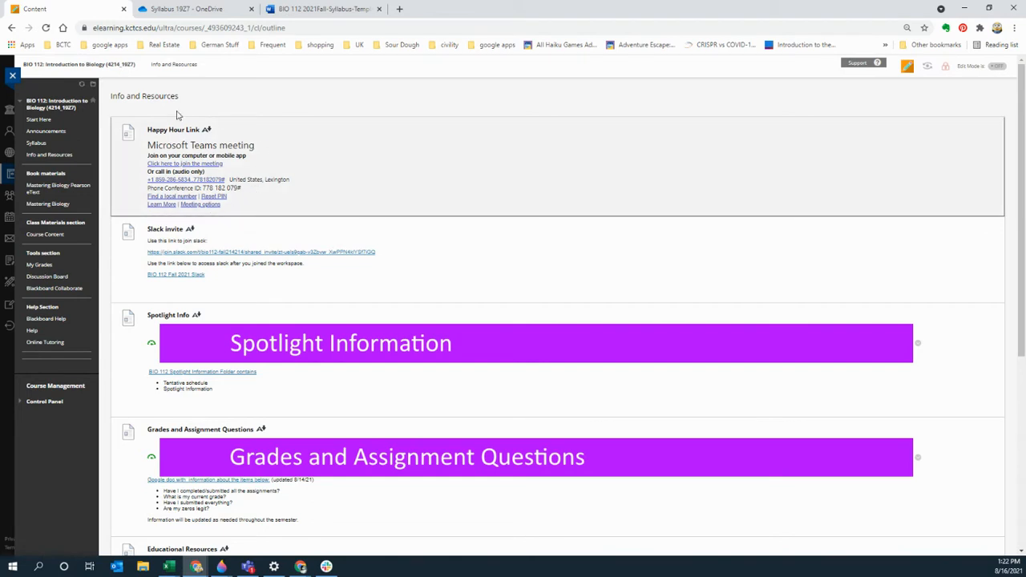
{"action": "mouse_move", "coordinate": [103, 165]}
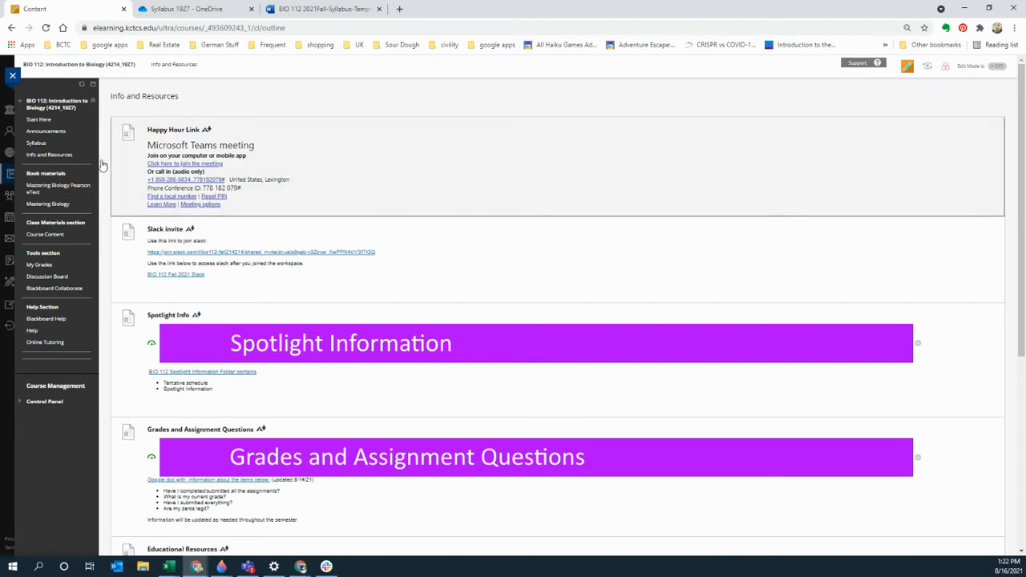
{"action": "mouse_move", "coordinate": [216, 131]}
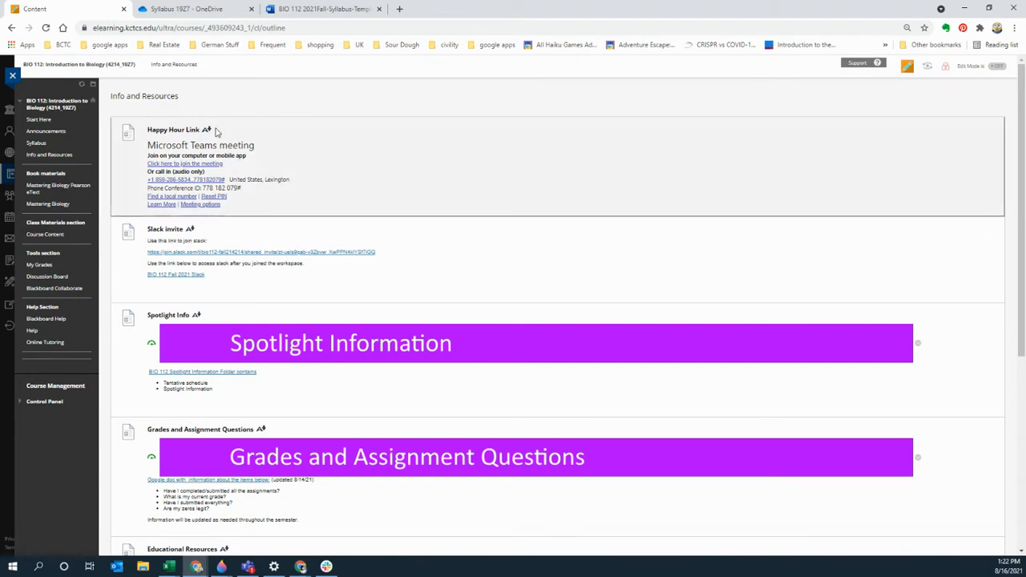
{"action": "mouse_move", "coordinate": [359, 173]}
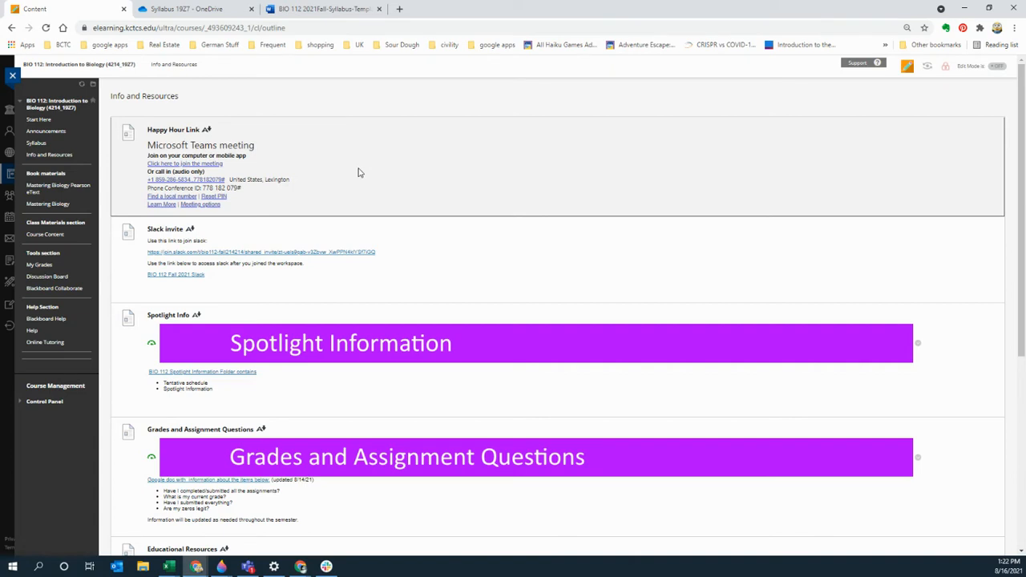
{"action": "mouse_move", "coordinate": [228, 234]}
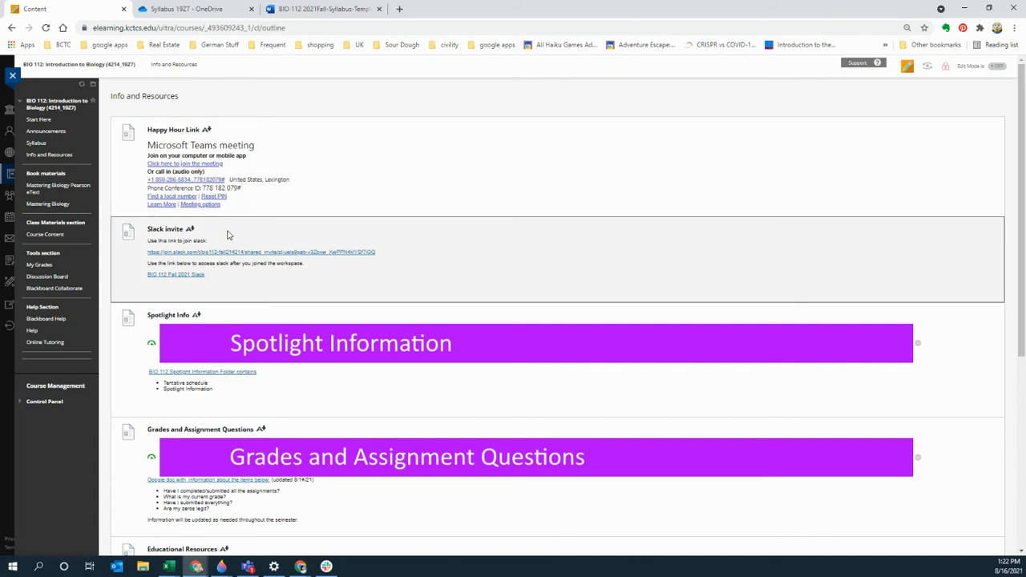
{"action": "mouse_move", "coordinate": [343, 254]}
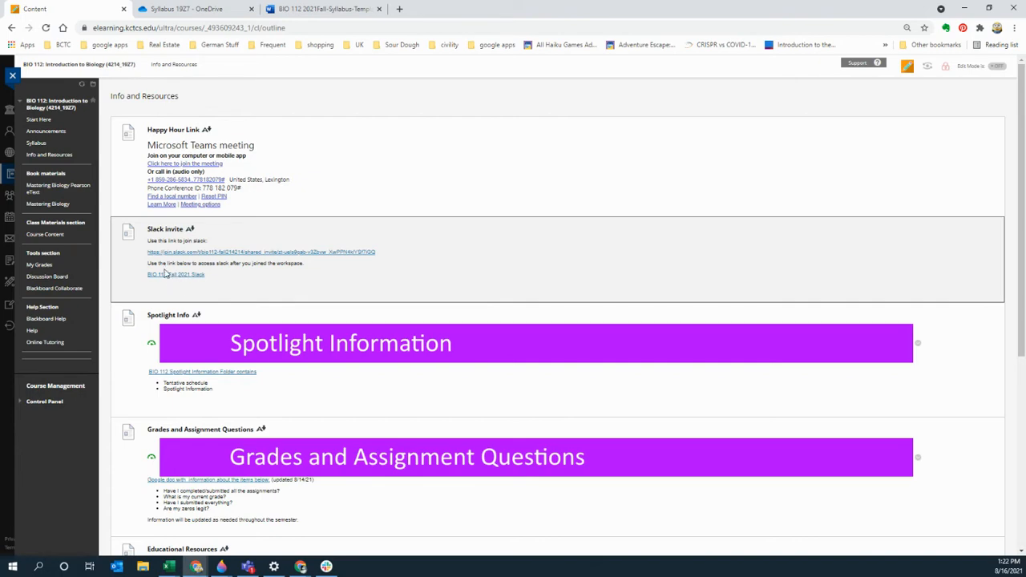
{"action": "scroll", "scroll_direction": "down", "scroll_amount": 3}
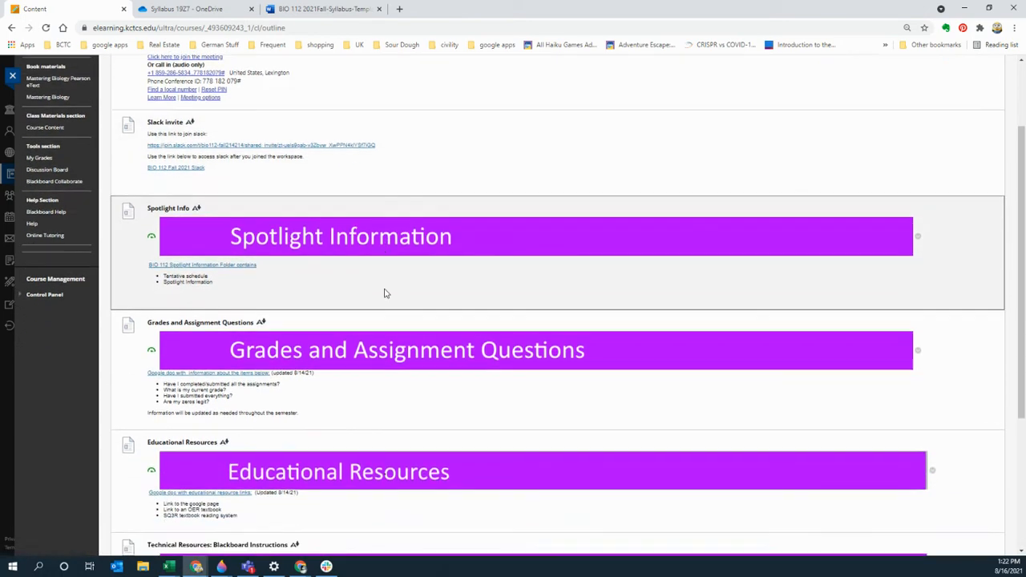
{"action": "scroll", "scroll_direction": "down", "scroll_amount": 3}
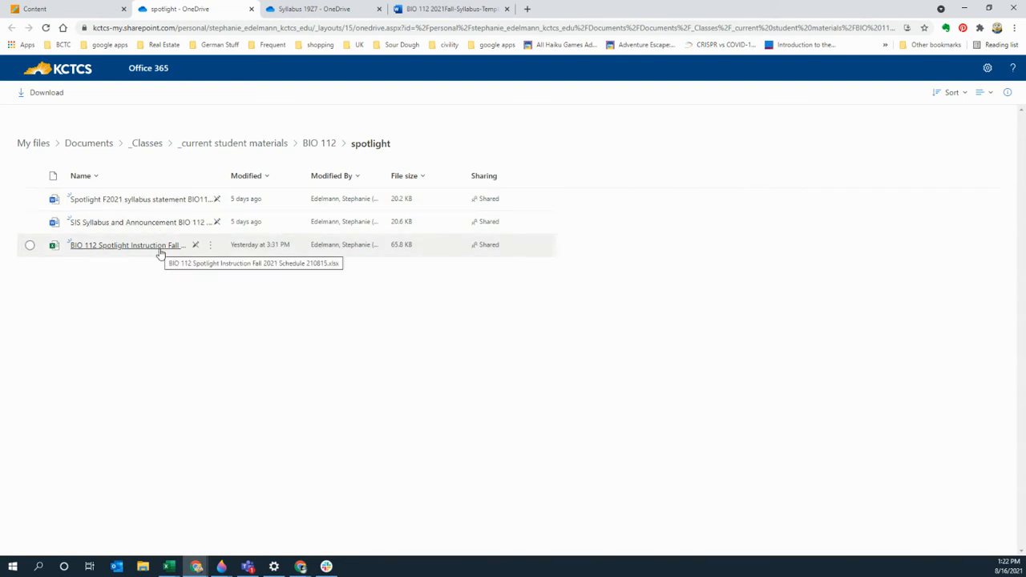
{"action": "mouse_move", "coordinate": [141, 241]}
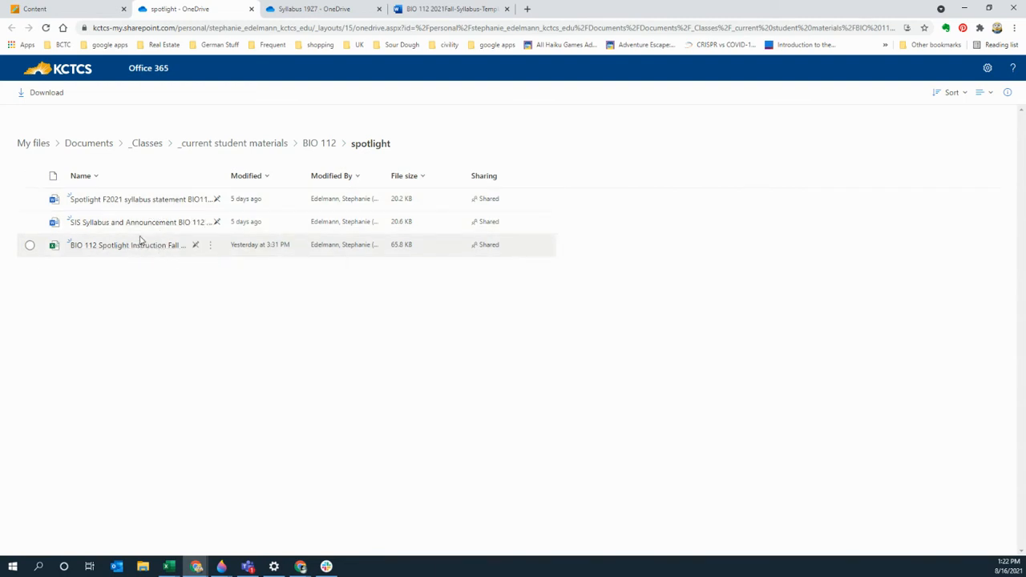
{"action": "mouse_move", "coordinate": [144, 221]}
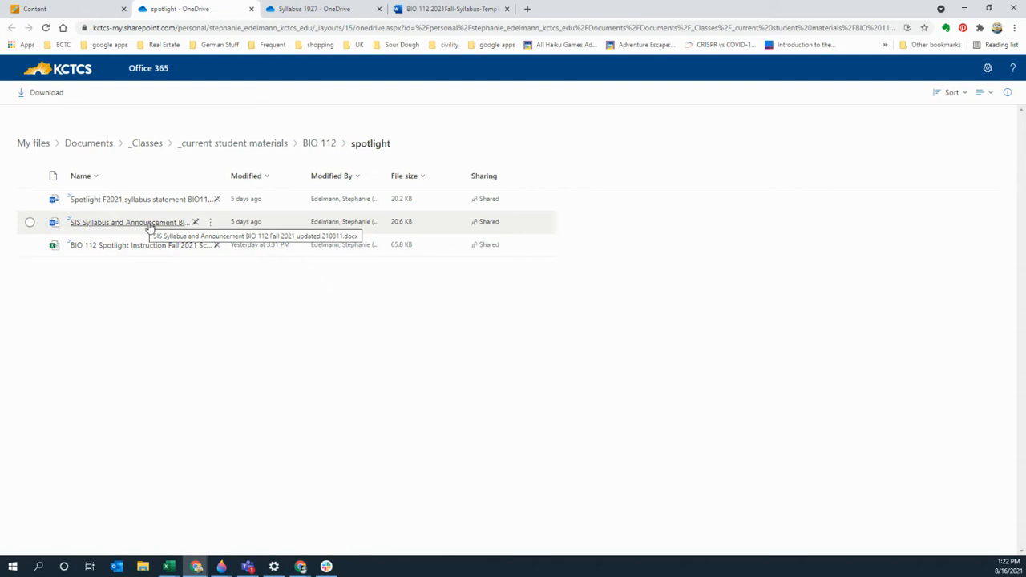
Read through the Grades in Blackboard Google Doc and return to the Info and Resources page.
{"action": "left_click", "coordinate": [56, 10]}
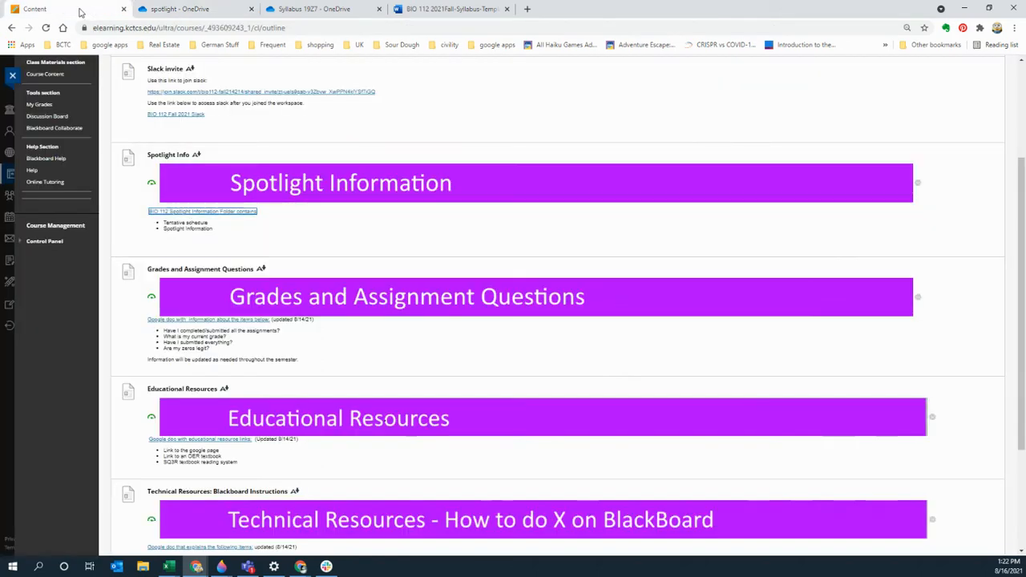
{"action": "mouse_move", "coordinate": [281, 258]}
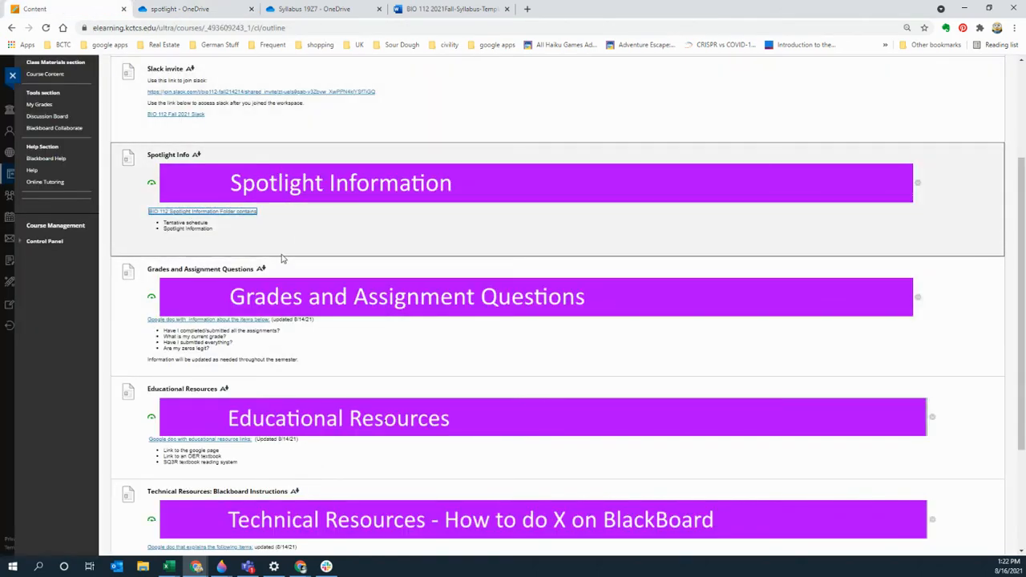
{"action": "mouse_move", "coordinate": [208, 319]}
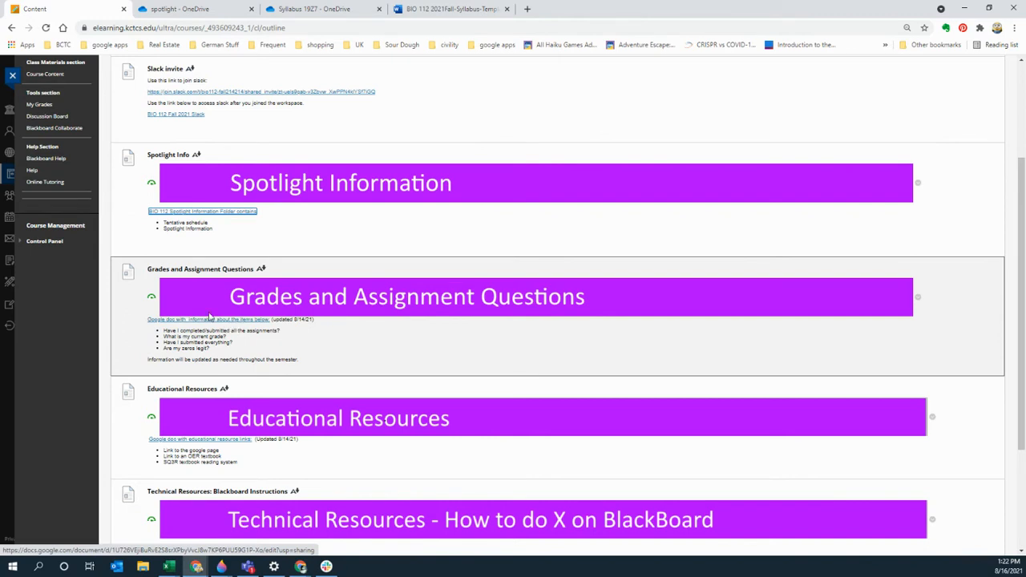
{"action": "mouse_move", "coordinate": [208, 322]}
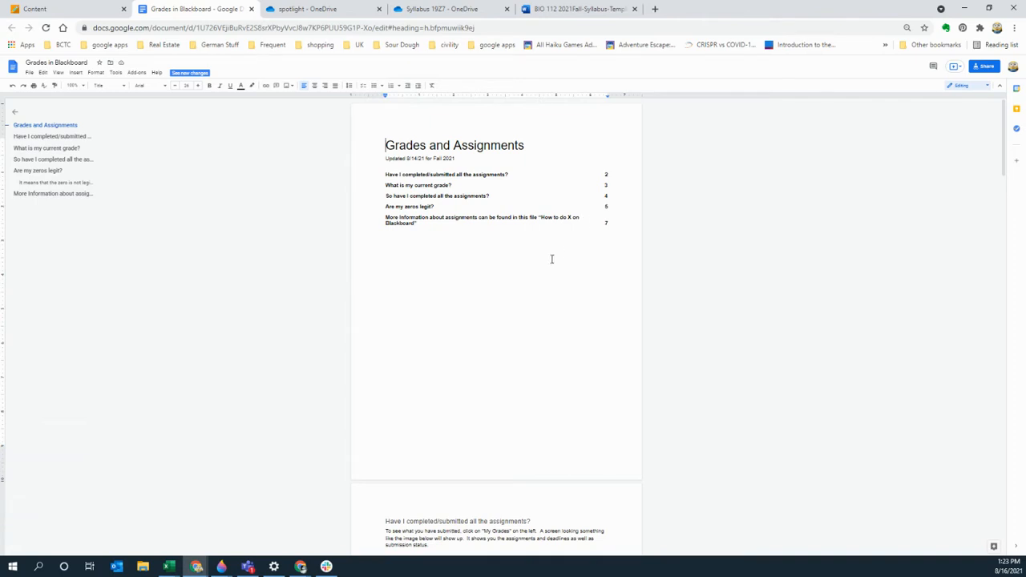
{"action": "scroll", "scroll_direction": "down", "scroll_amount": 3}
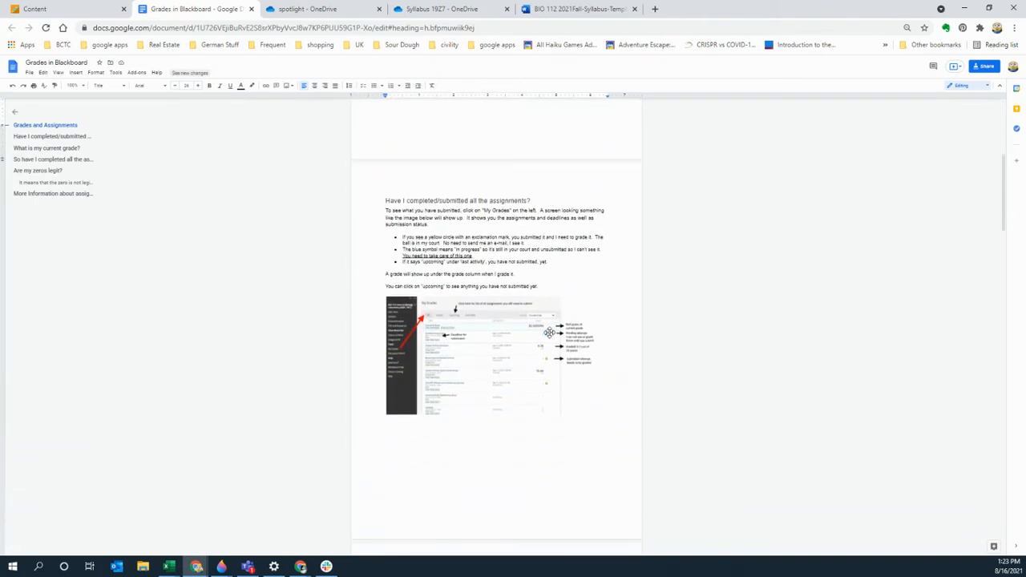
{"action": "scroll", "scroll_direction": "down", "scroll_amount": 3}
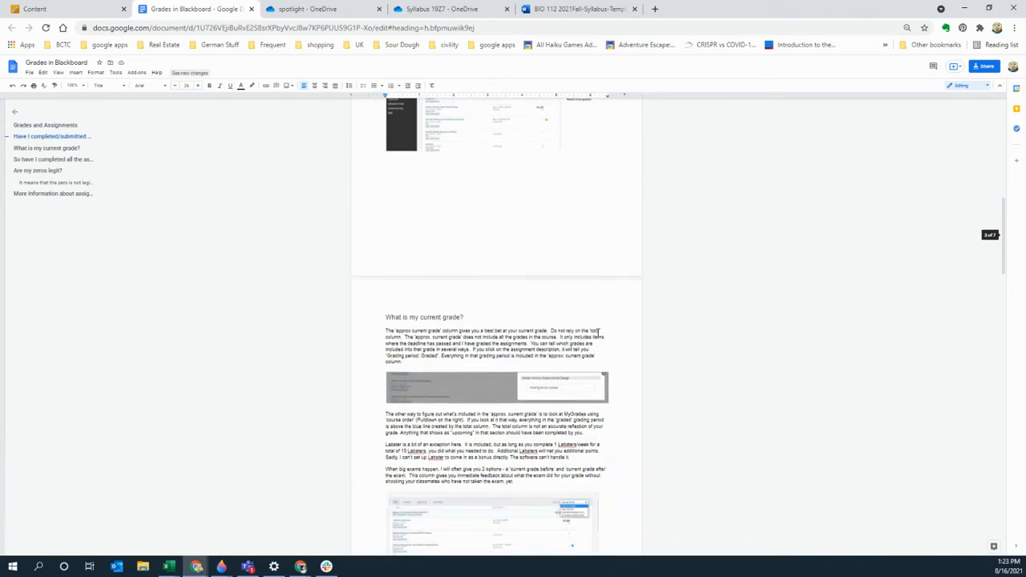
{"action": "scroll", "scroll_direction": "down", "scroll_amount": 3}
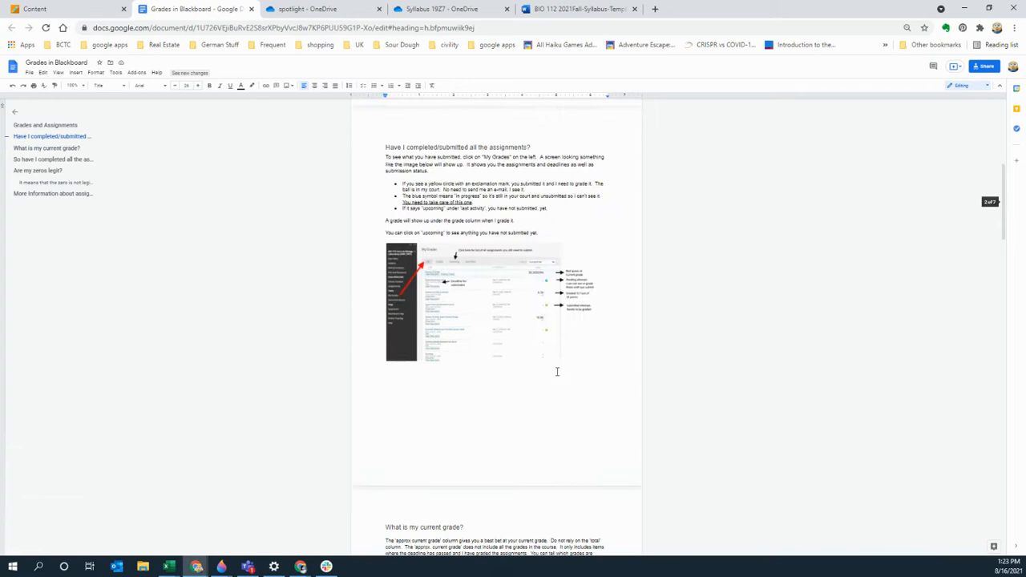
{"action": "left_click", "coordinate": [67, 9]}
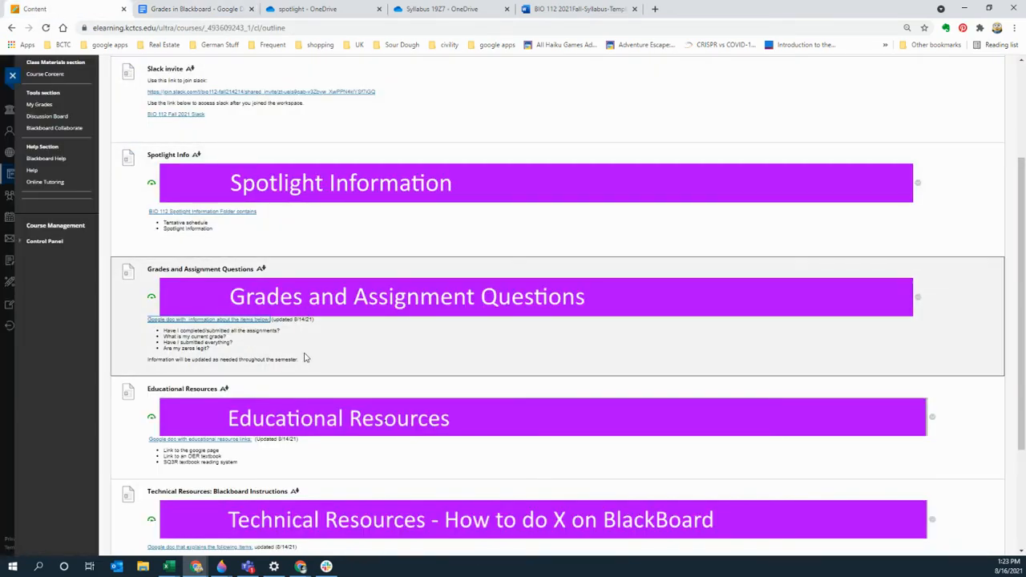
{"action": "mouse_move", "coordinate": [318, 352]}
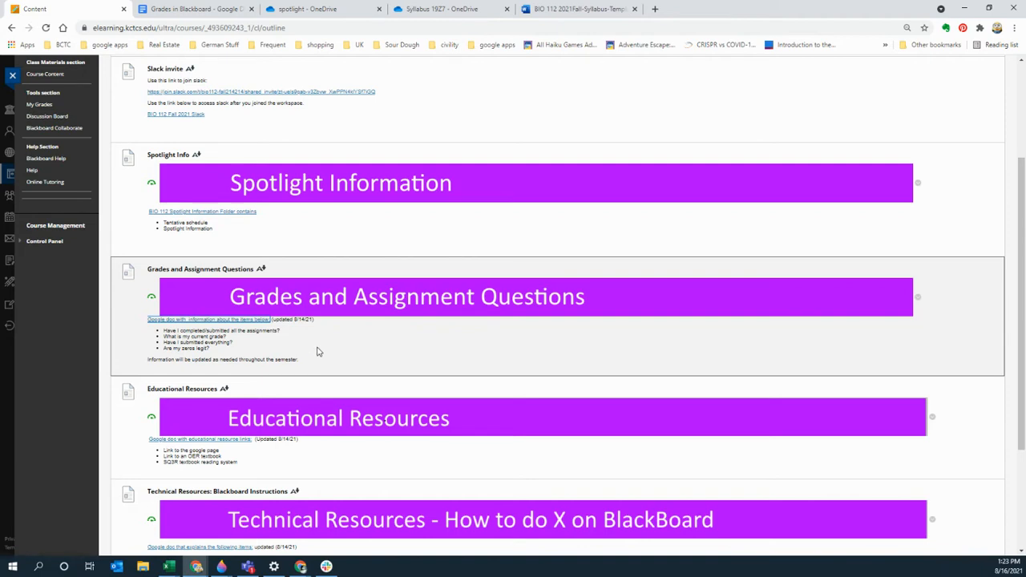
{"action": "mouse_move", "coordinate": [340, 361]}
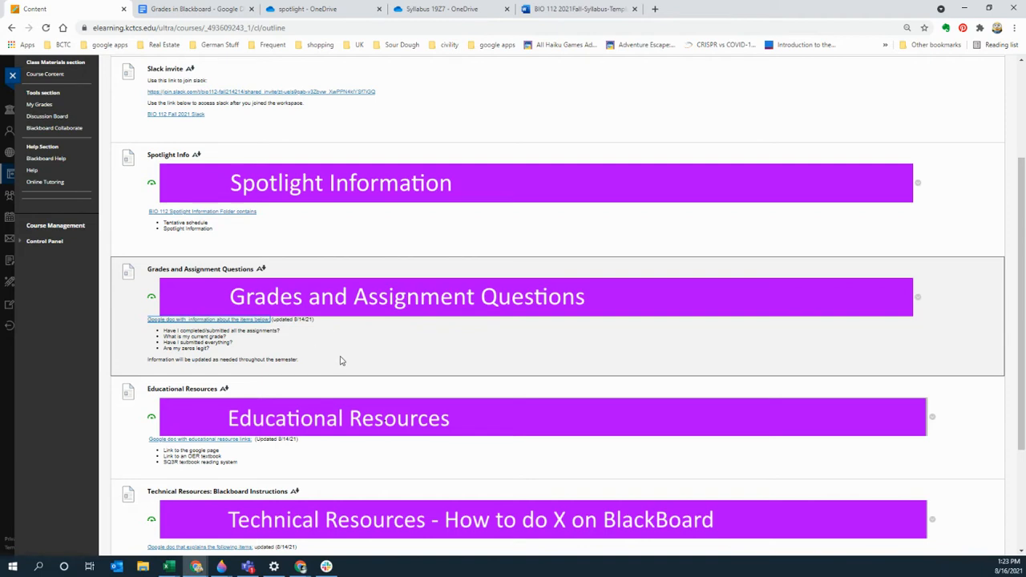
Scroll the Info and Resources page down to the Educational and Technical Resources sections.
{"action": "scroll", "scroll_direction": "down", "scroll_amount": 3}
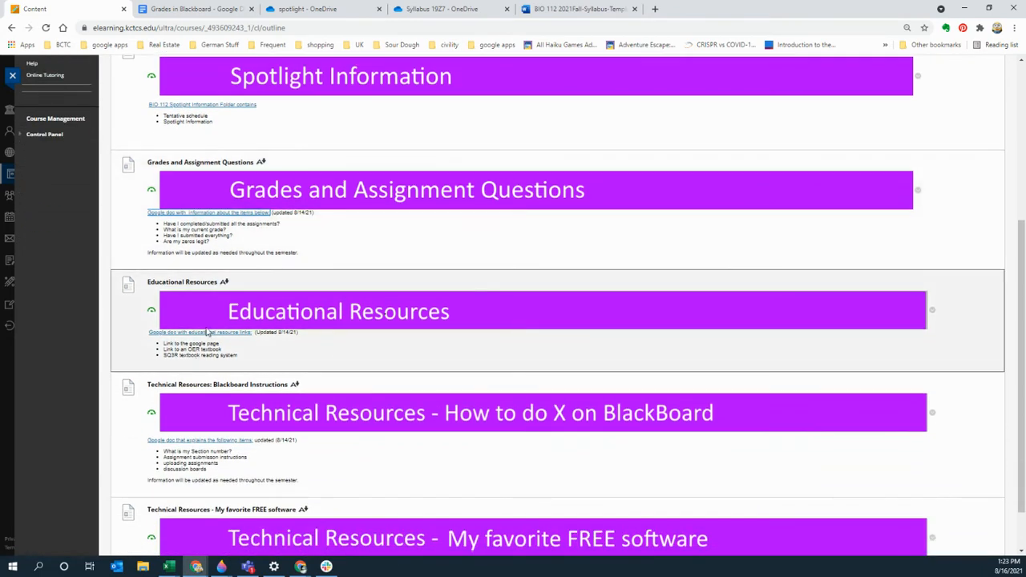
{"action": "mouse_move", "coordinate": [250, 362]}
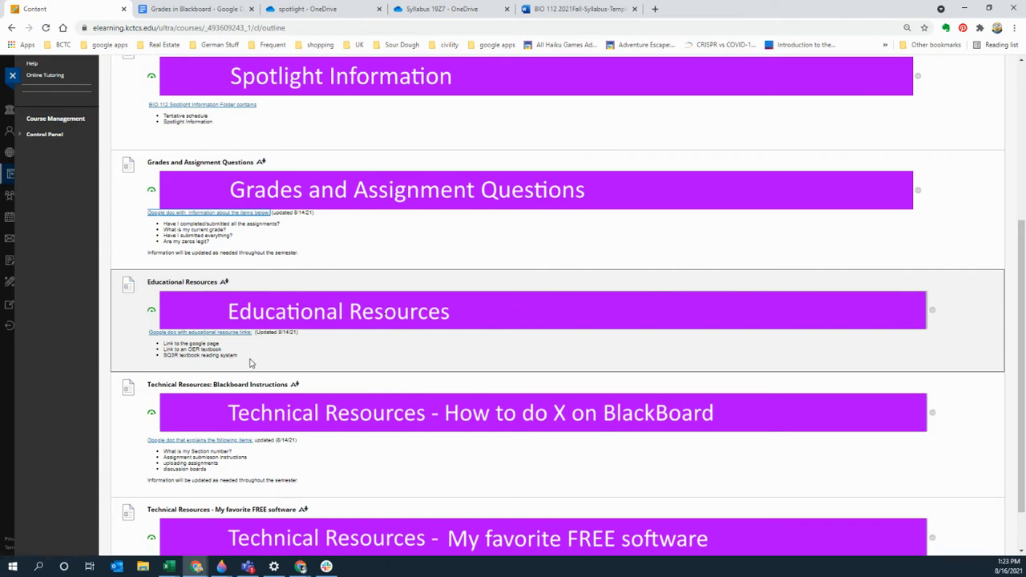
{"action": "mouse_move", "coordinate": [202, 340]}
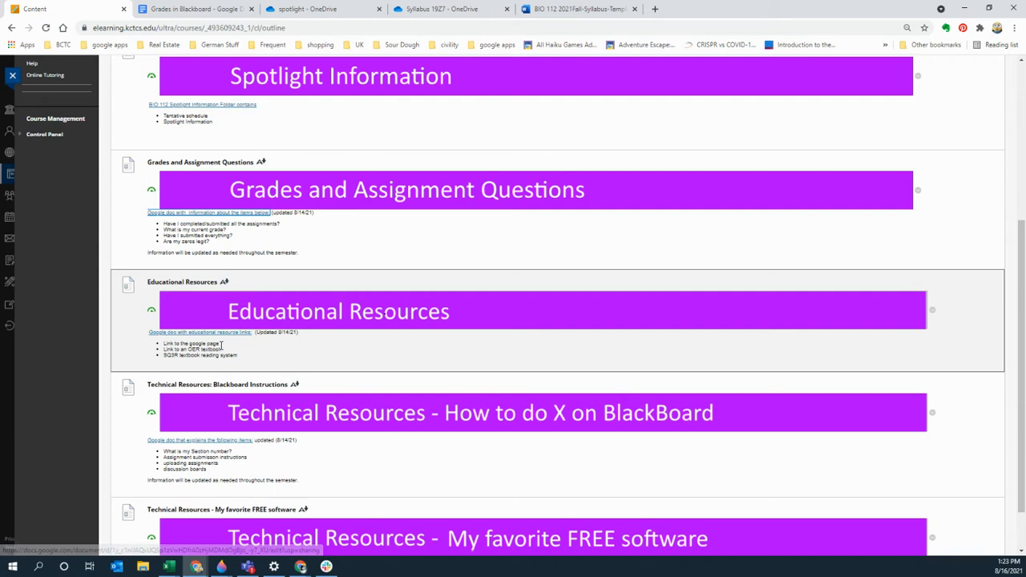
{"action": "scroll", "scroll_direction": "down", "scroll_amount": 3}
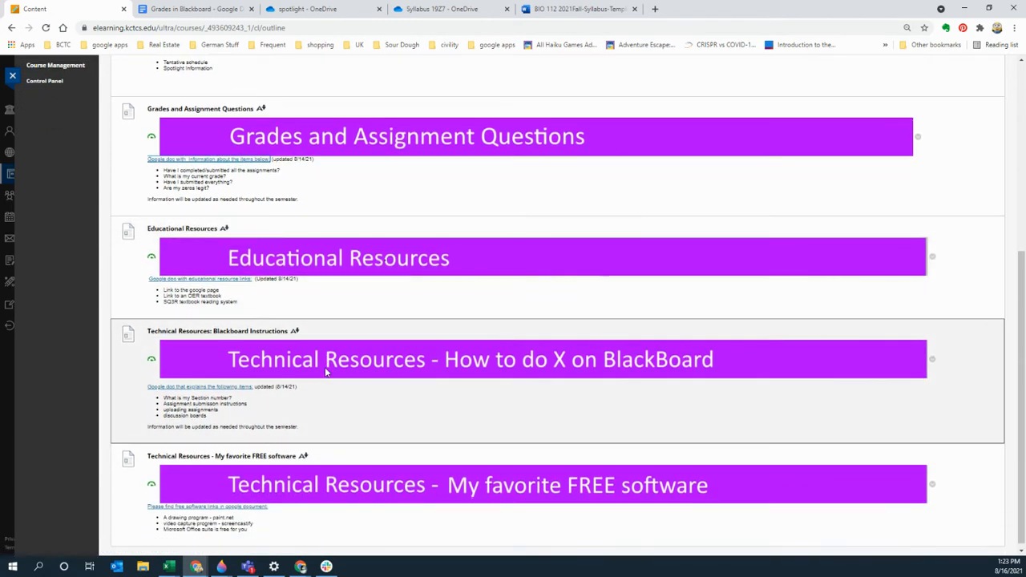
{"action": "scroll", "scroll_direction": "down", "scroll_amount": 3}
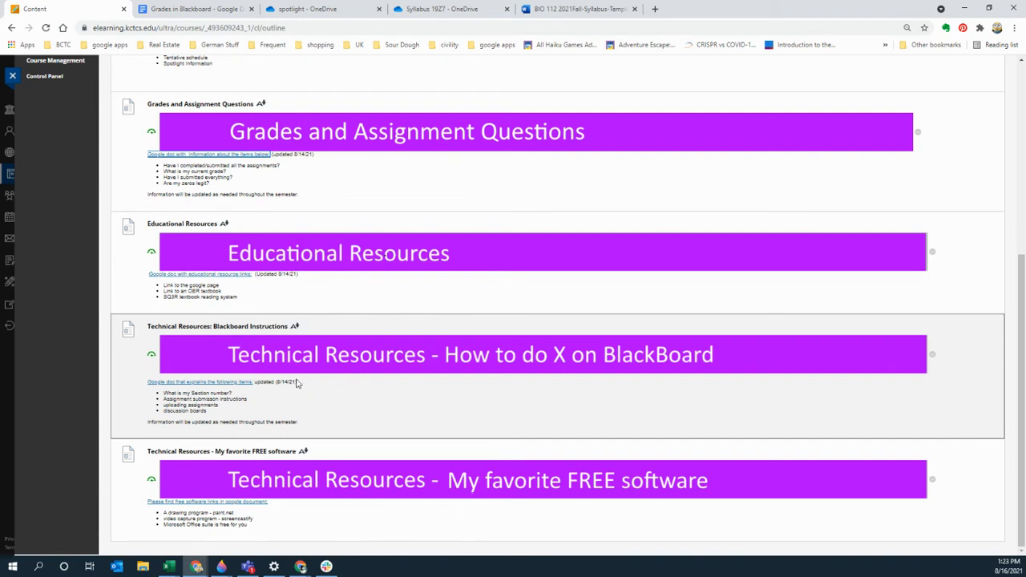
{"action": "mouse_move", "coordinate": [269, 340]}
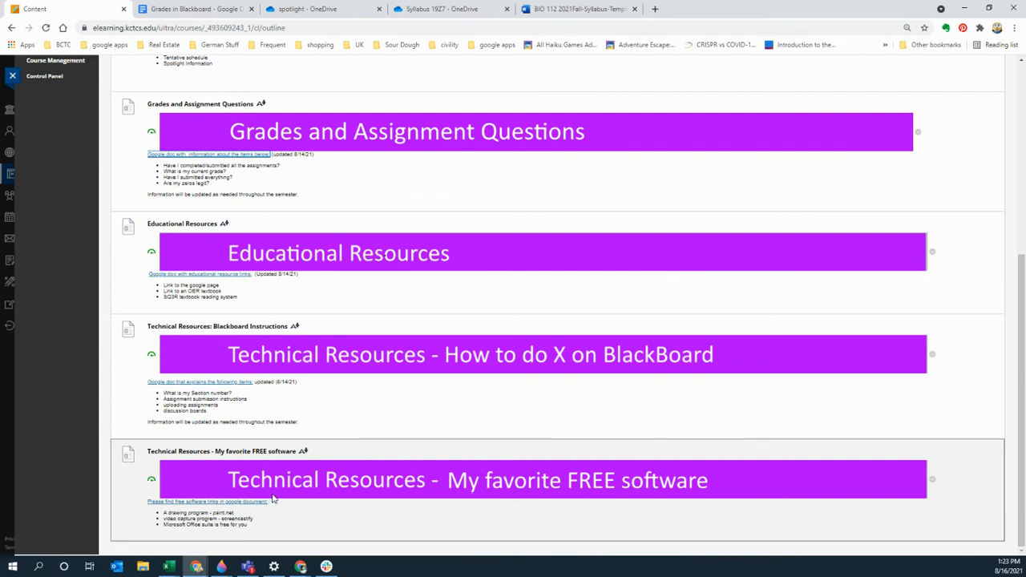
{"action": "mouse_move", "coordinate": [258, 527]}
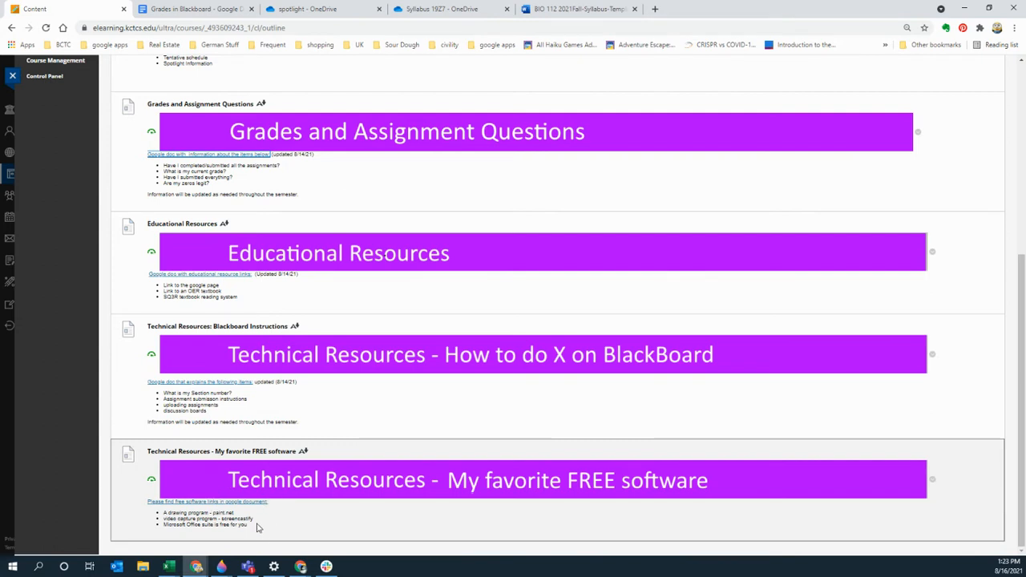
{"action": "mouse_move", "coordinate": [281, 522]}
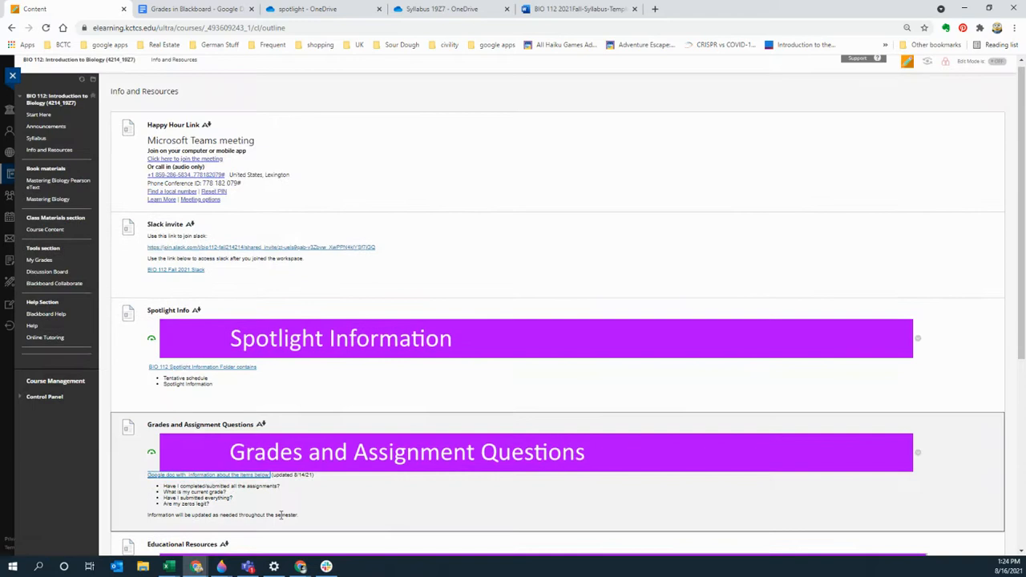
Use the eText table of contents to jump to the first section of Chapter 1, Biology: Exploring Life.
{"action": "scroll", "scroll_direction": "down", "scroll_amount": 3}
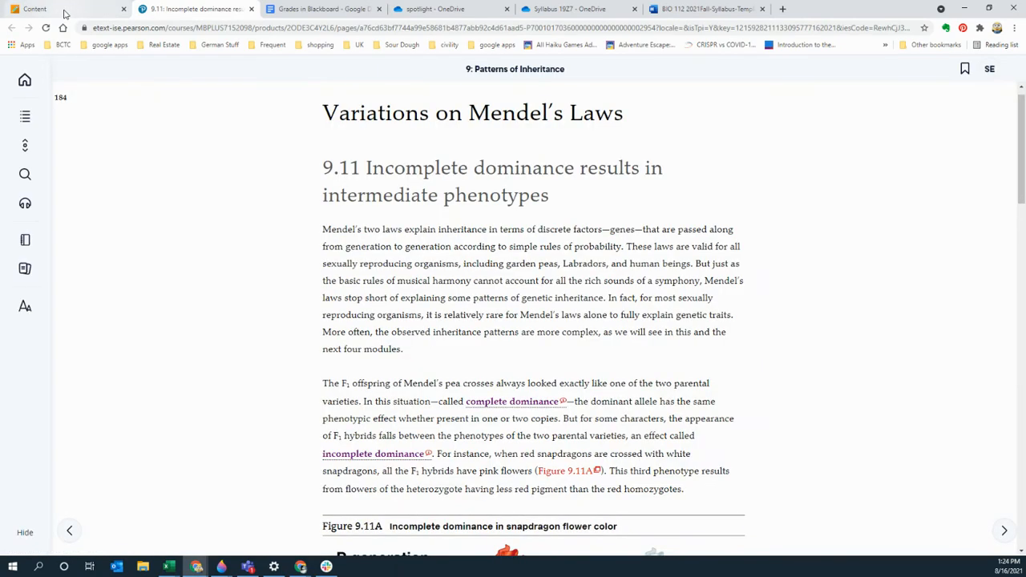
{"action": "mouse_move", "coordinate": [26, 115]}
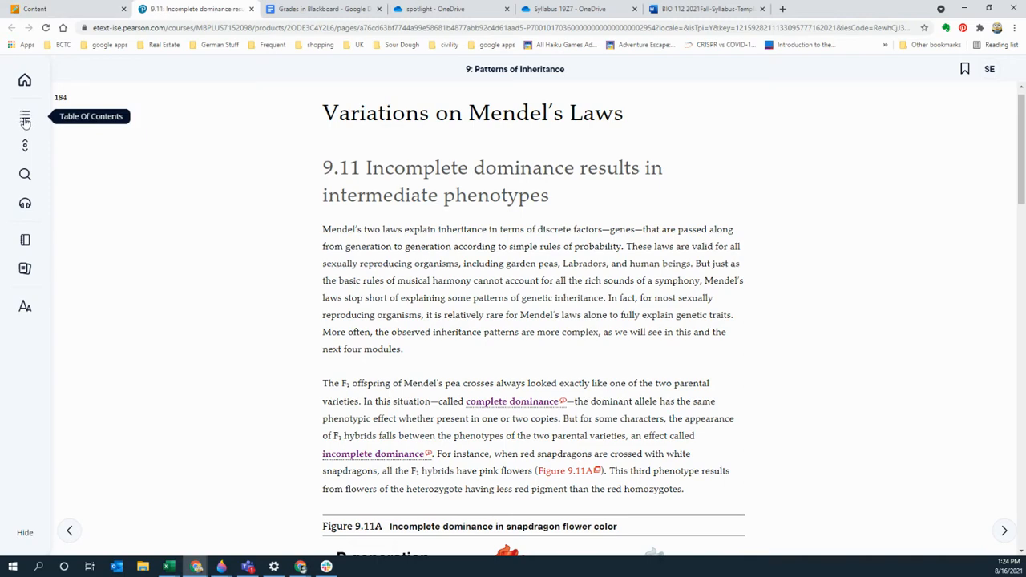
{"action": "left_click", "coordinate": [25, 115]}
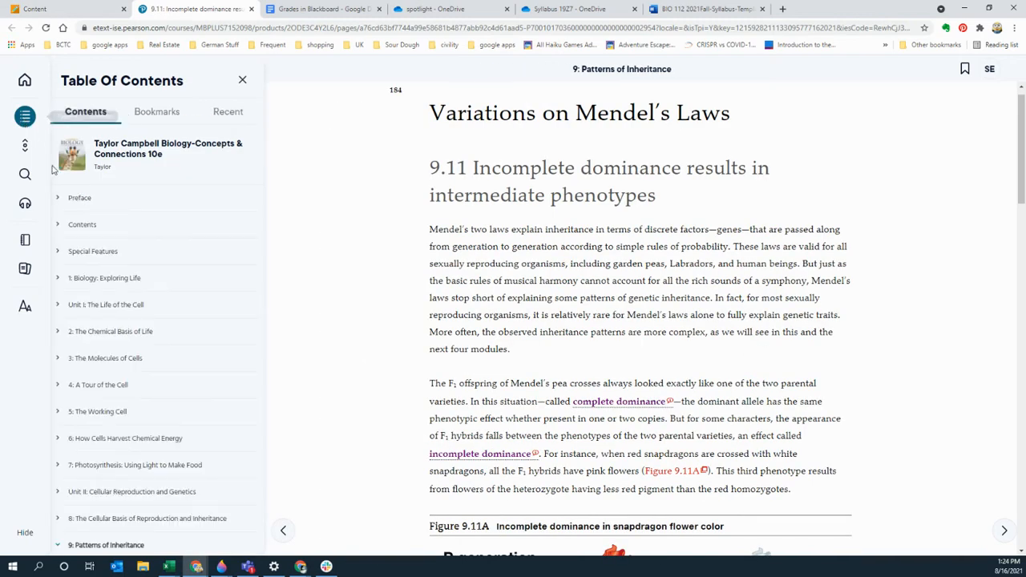
{"action": "left_click", "coordinate": [104, 278]}
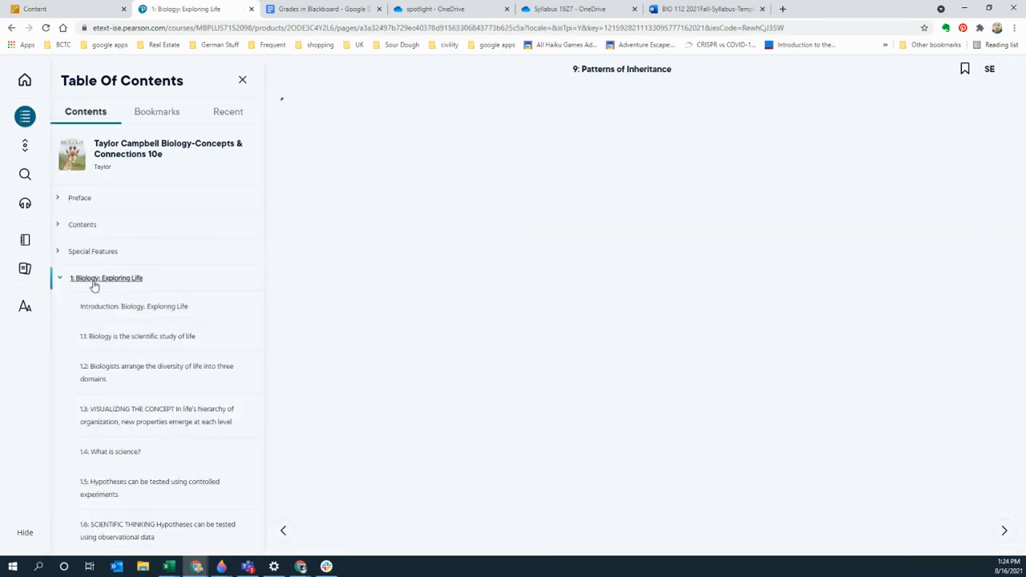
{"action": "left_click", "coordinate": [135, 306]}
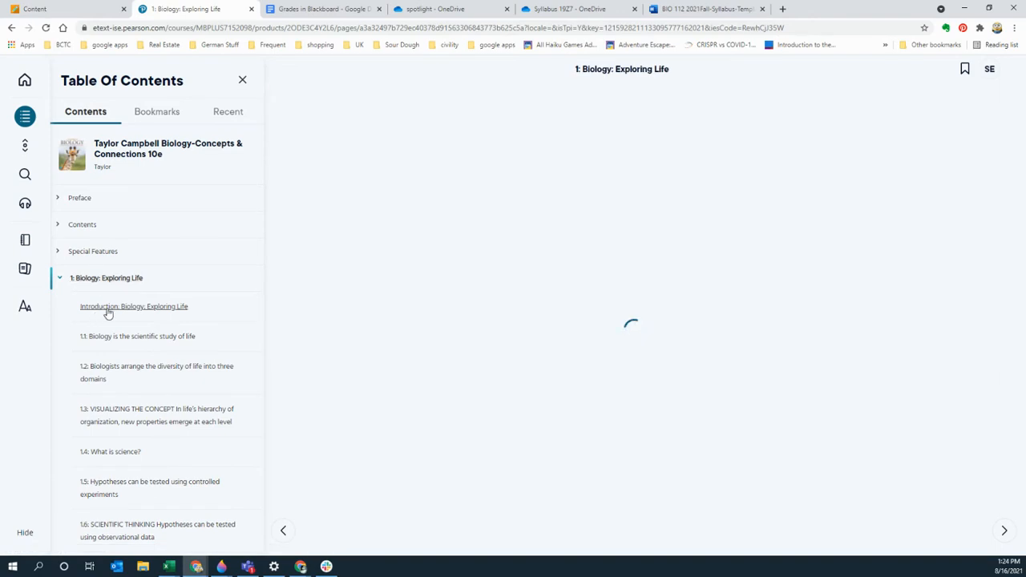
{"action": "left_click", "coordinate": [134, 306]}
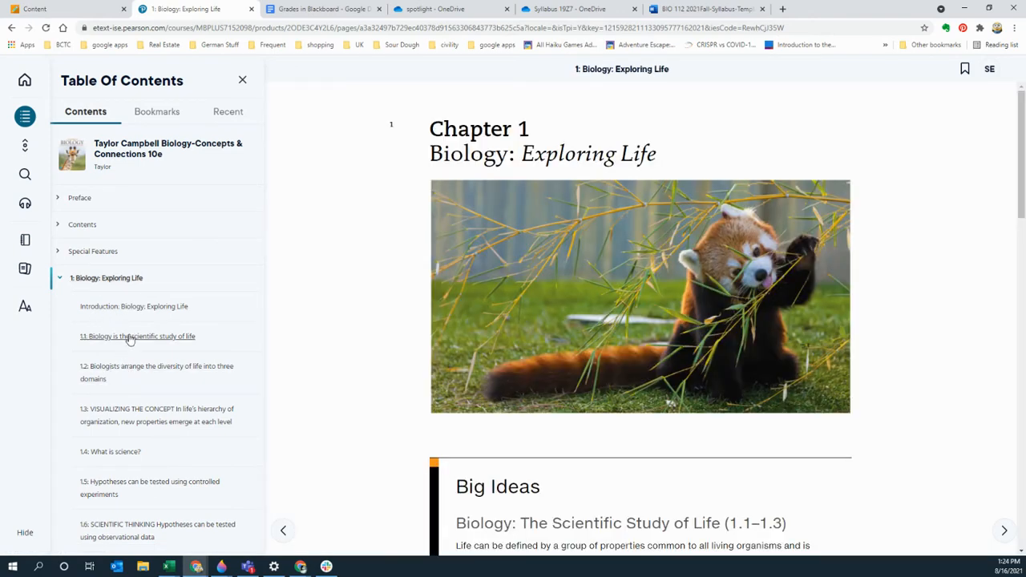
{"action": "scroll", "scroll_direction": "down", "scroll_amount": 3}
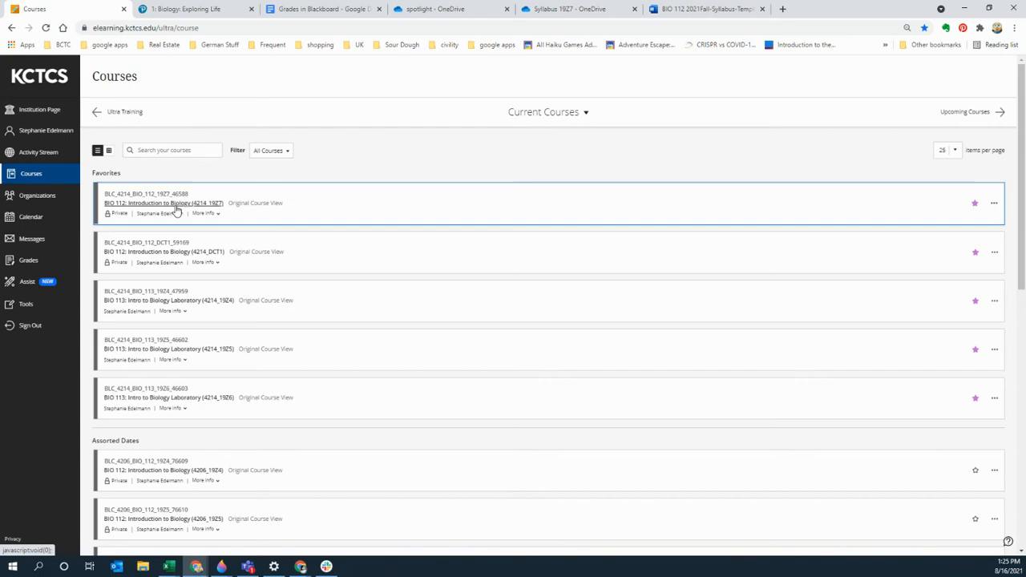
Enter the BIO 112 Introduction to Biology course and launch the Mastering Biology course home.
{"action": "left_click", "coordinate": [163, 202]}
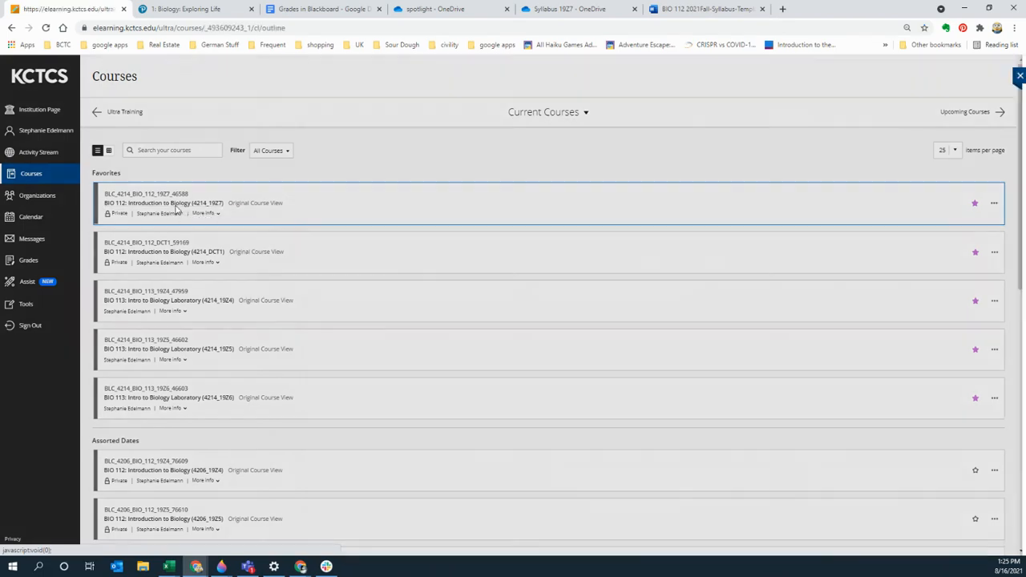
{"action": "left_click", "coordinate": [164, 202]}
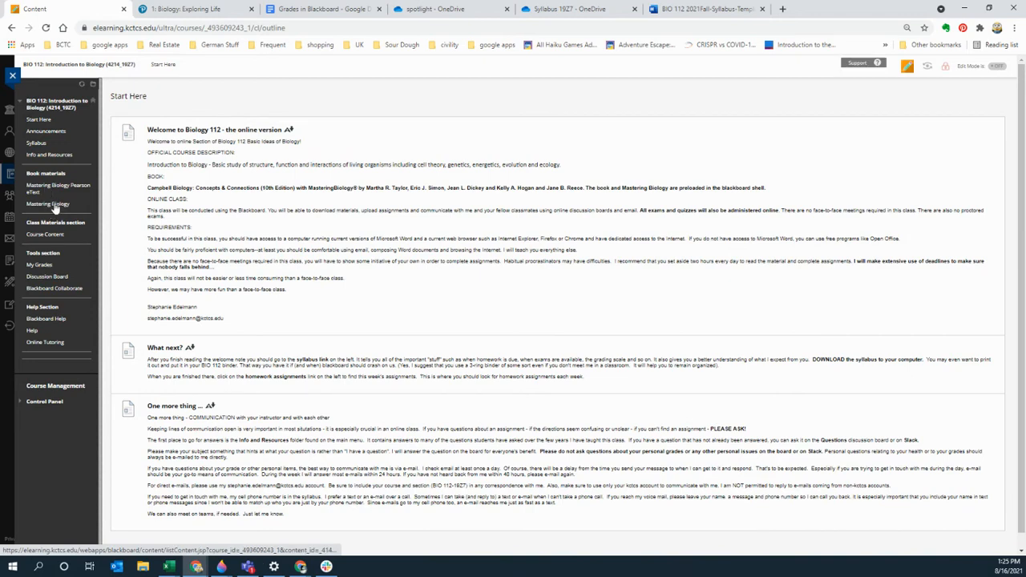
{"action": "left_click", "coordinate": [49, 204]}
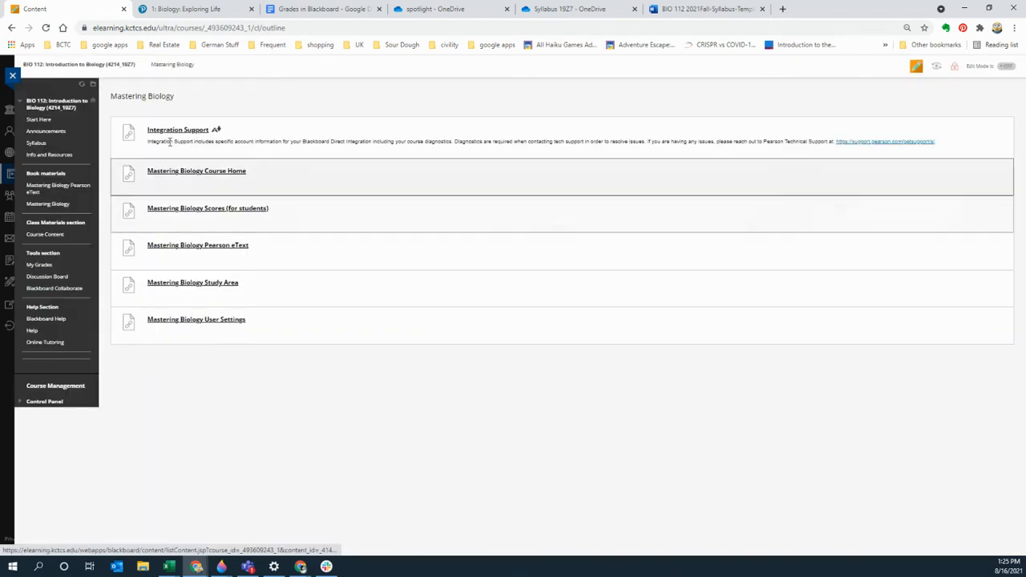
{"action": "left_click", "coordinate": [195, 170]}
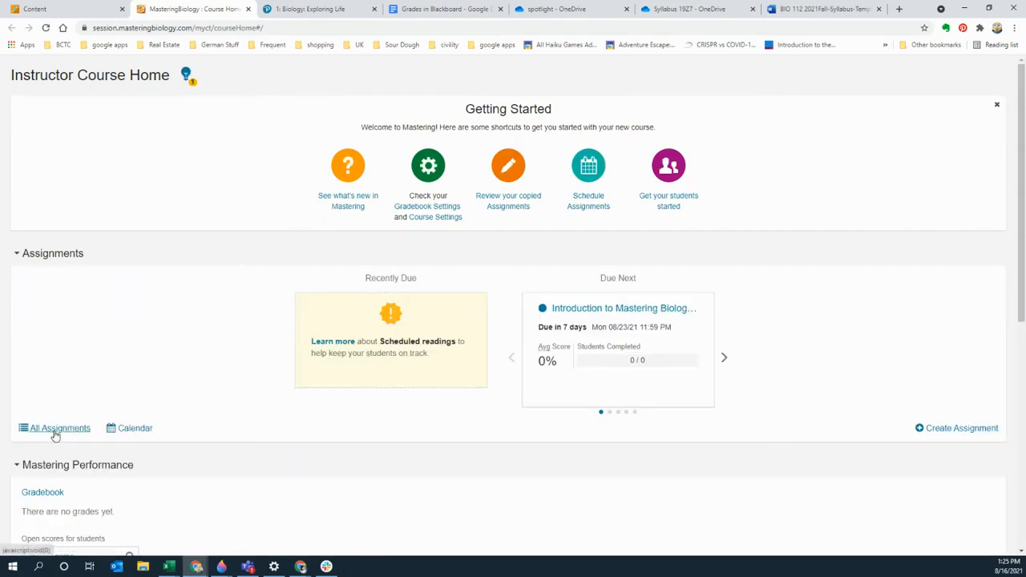
List all Mastering Biology assignments with due dates, then return to the Blackboard tab.
{"action": "left_click", "coordinate": [59, 426]}
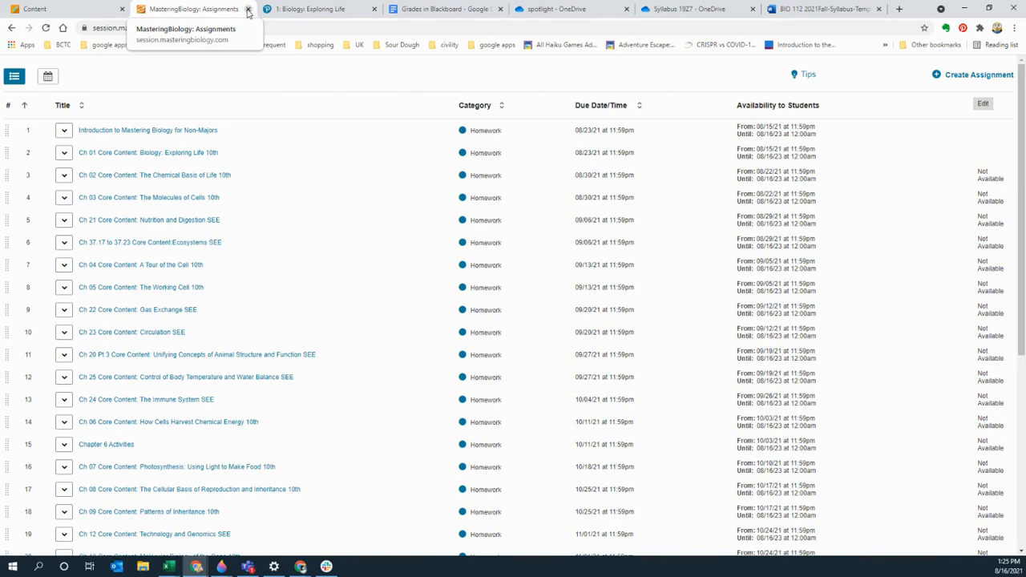
{"action": "left_click", "coordinate": [248, 10]}
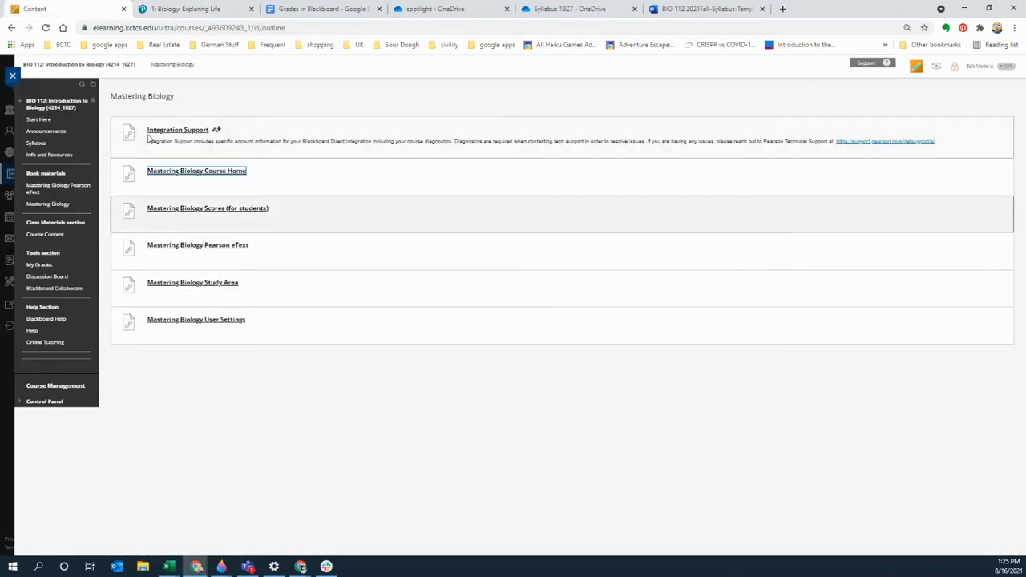
{"action": "mouse_move", "coordinate": [48, 203]}
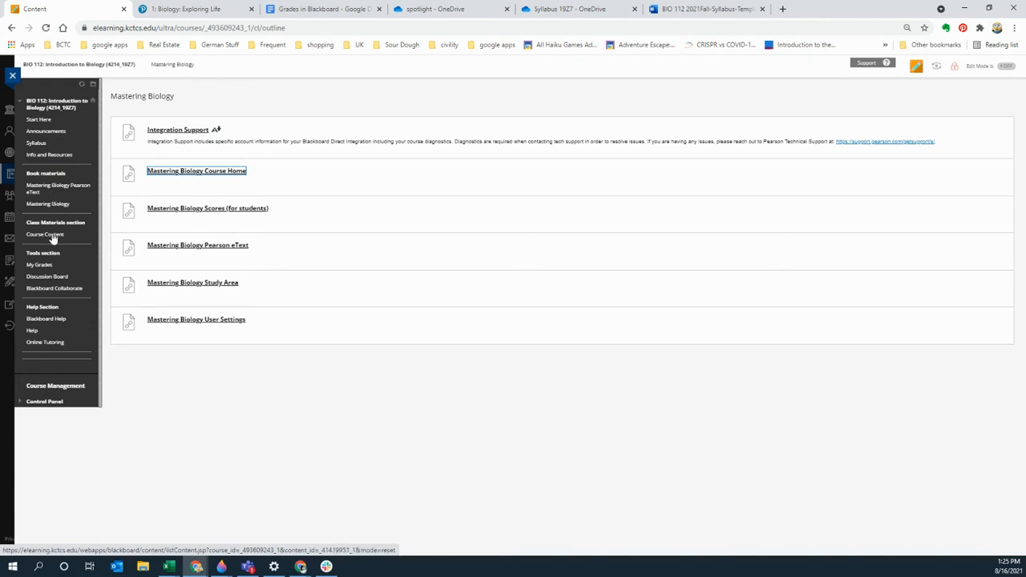
Go to Course Content and enter the Introductory Unit: Biology: Exploring Life module.
{"action": "left_click", "coordinate": [45, 234]}
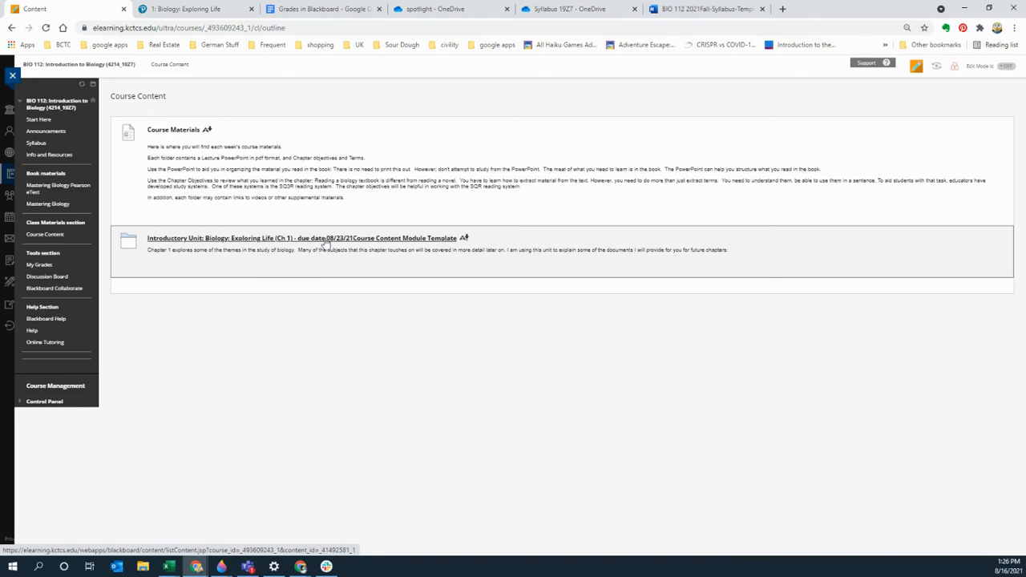
{"action": "left_click", "coordinate": [301, 237]}
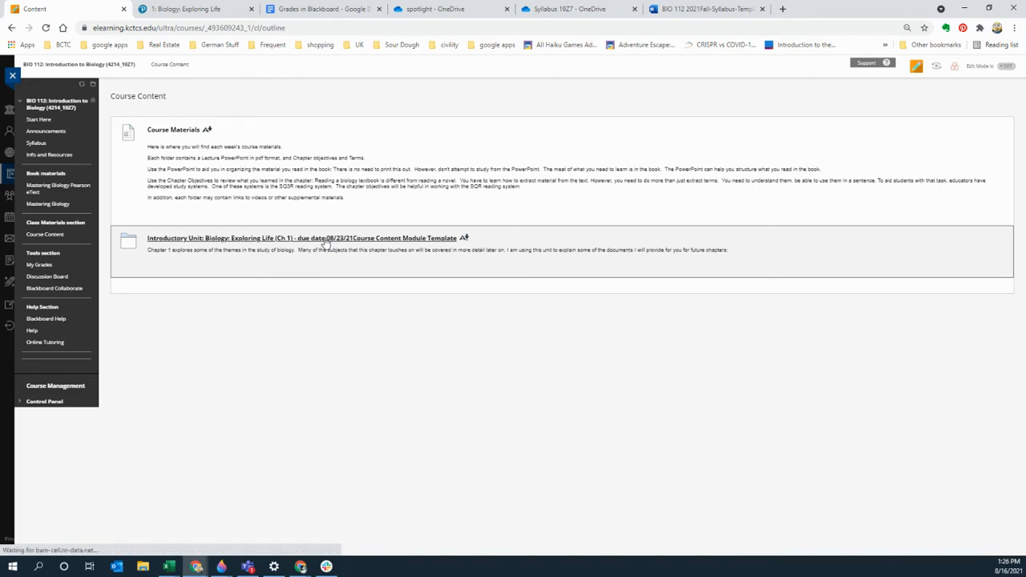
{"action": "left_click", "coordinate": [301, 237]}
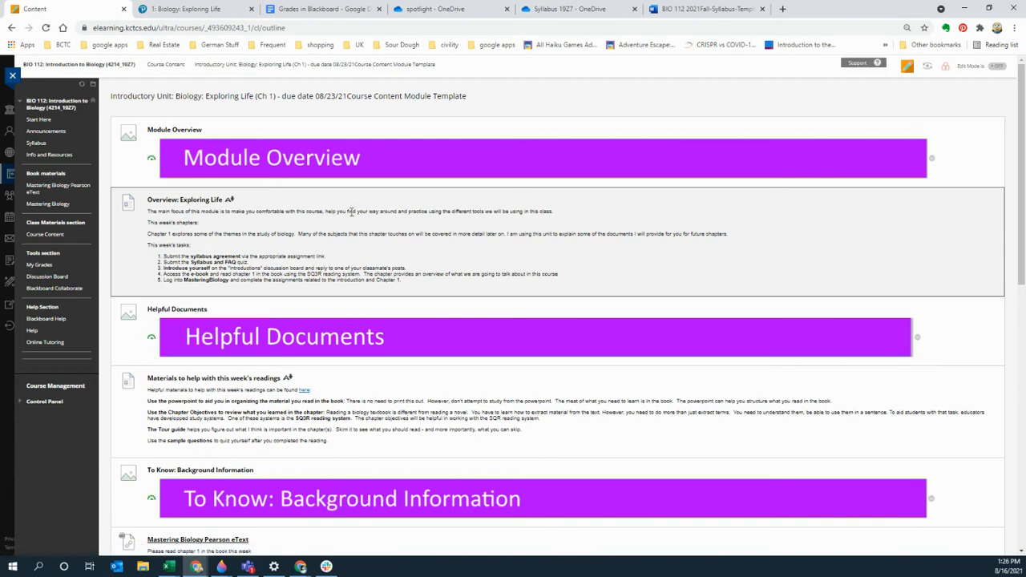
{"action": "mouse_move", "coordinate": [359, 212]}
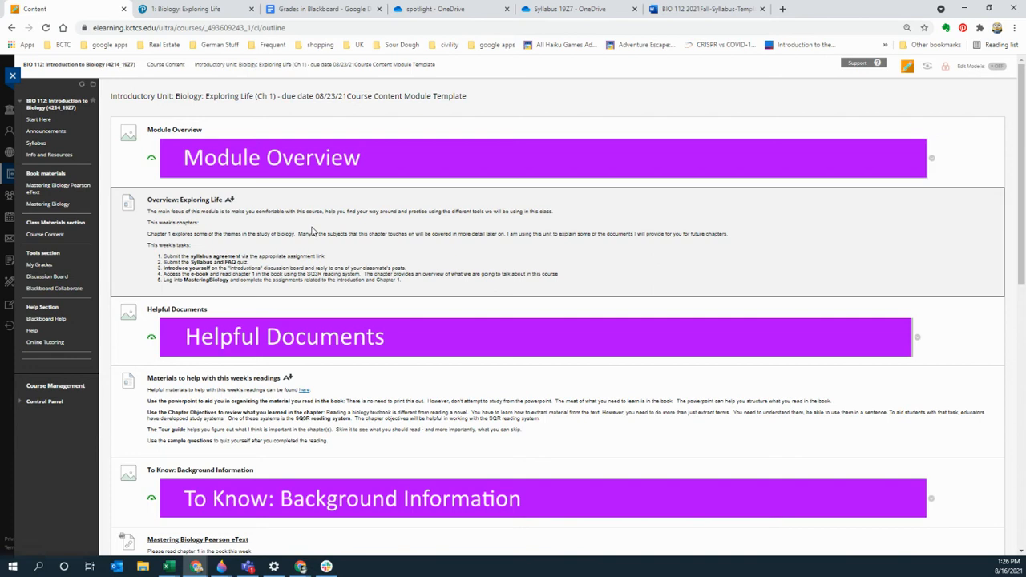
{"action": "mouse_move", "coordinate": [314, 231]}
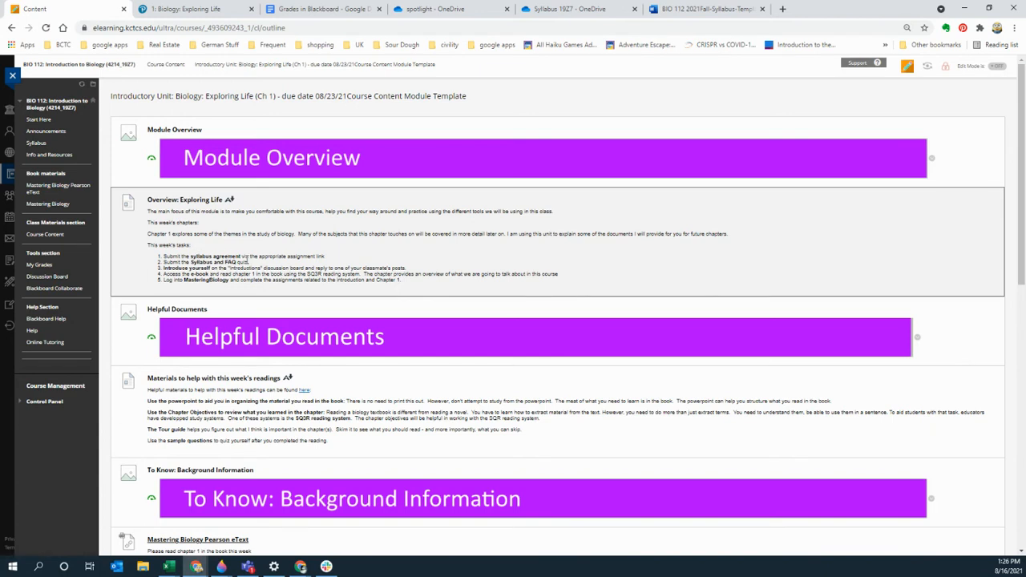
{"action": "mouse_move", "coordinate": [250, 264]}
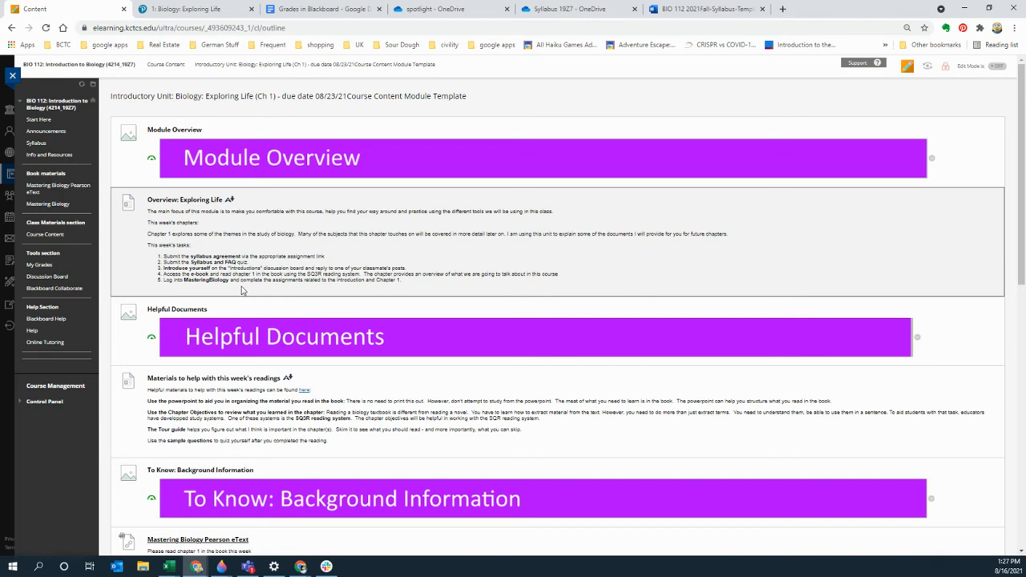
{"action": "mouse_move", "coordinate": [231, 288]}
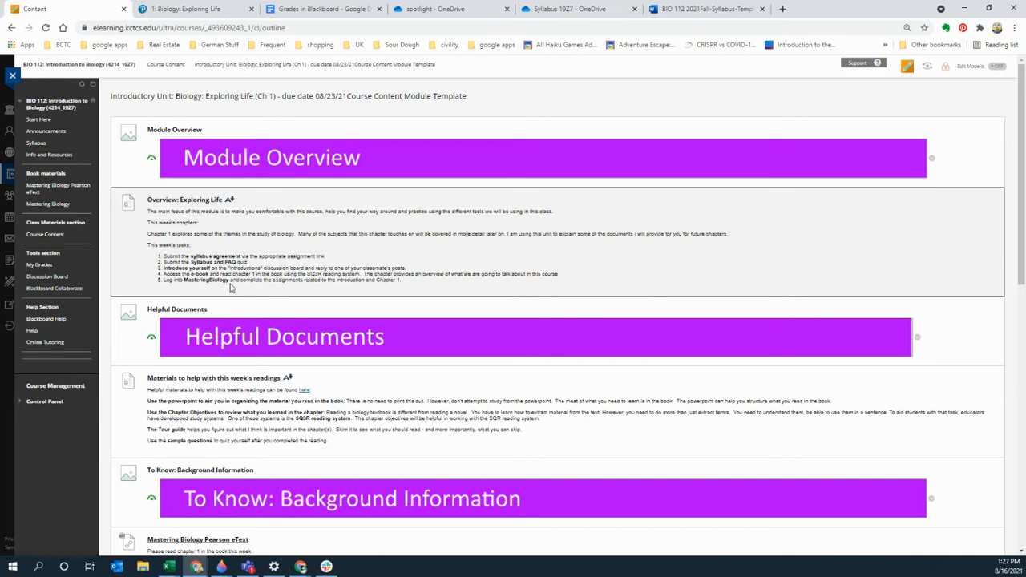
{"action": "mouse_move", "coordinate": [291, 295]}
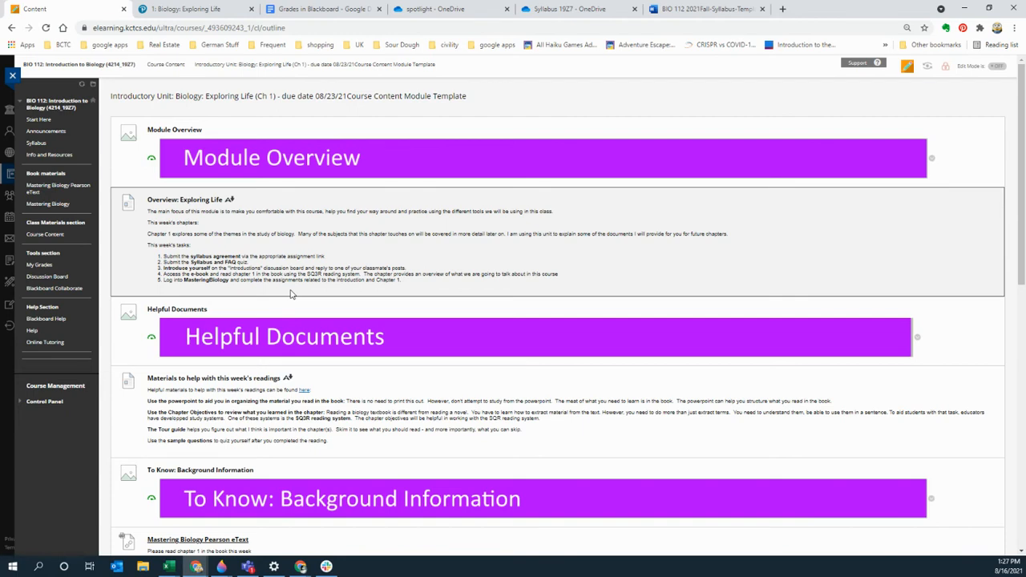
Scroll to Helpful Documents and follow the 'found here' link to this week's reading materials.
{"action": "scroll", "scroll_direction": "down", "scroll_amount": 3}
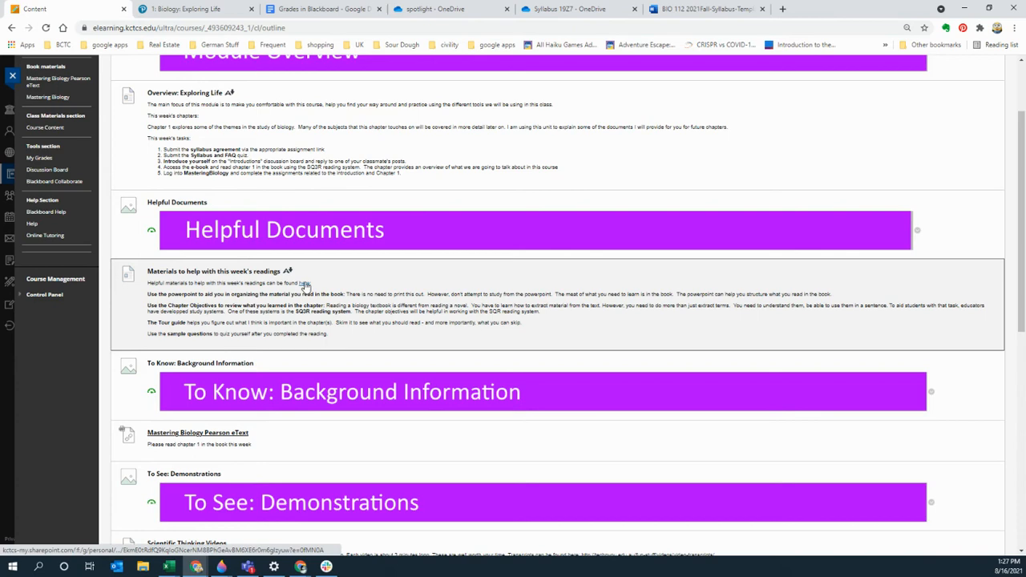
{"action": "mouse_move", "coordinate": [305, 289]}
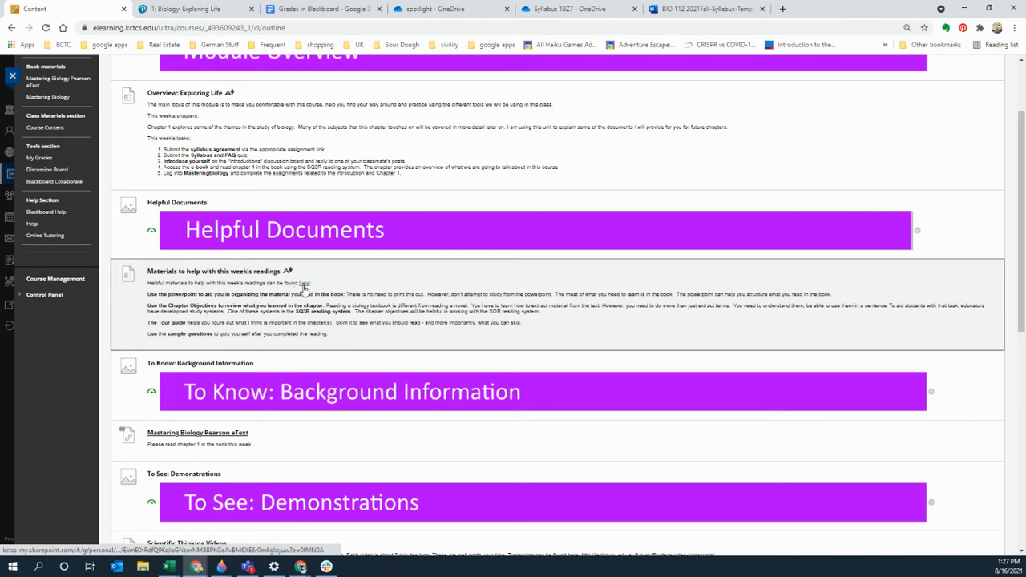
{"action": "left_click", "coordinate": [305, 282]}
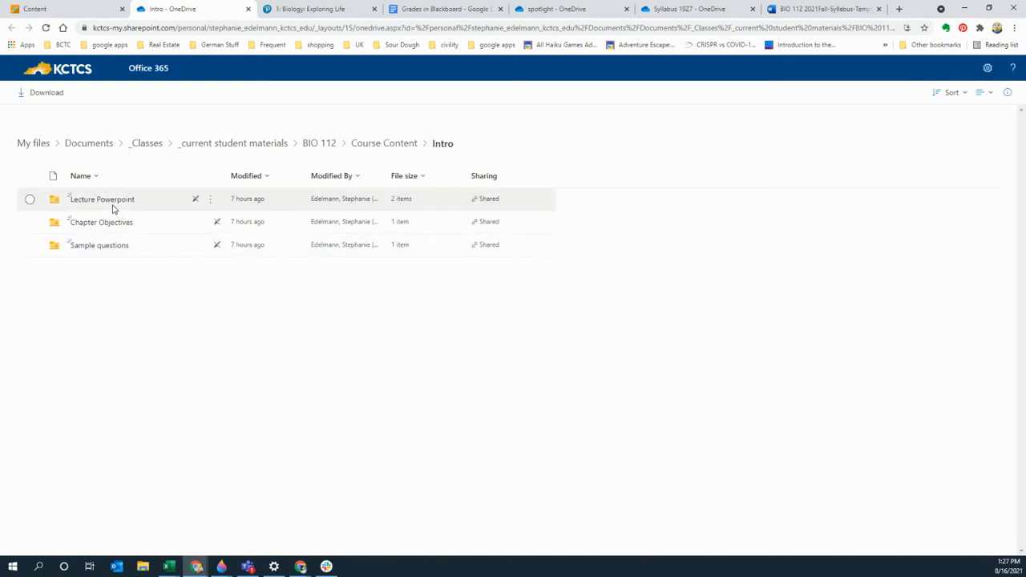
{"action": "mouse_move", "coordinate": [104, 199]}
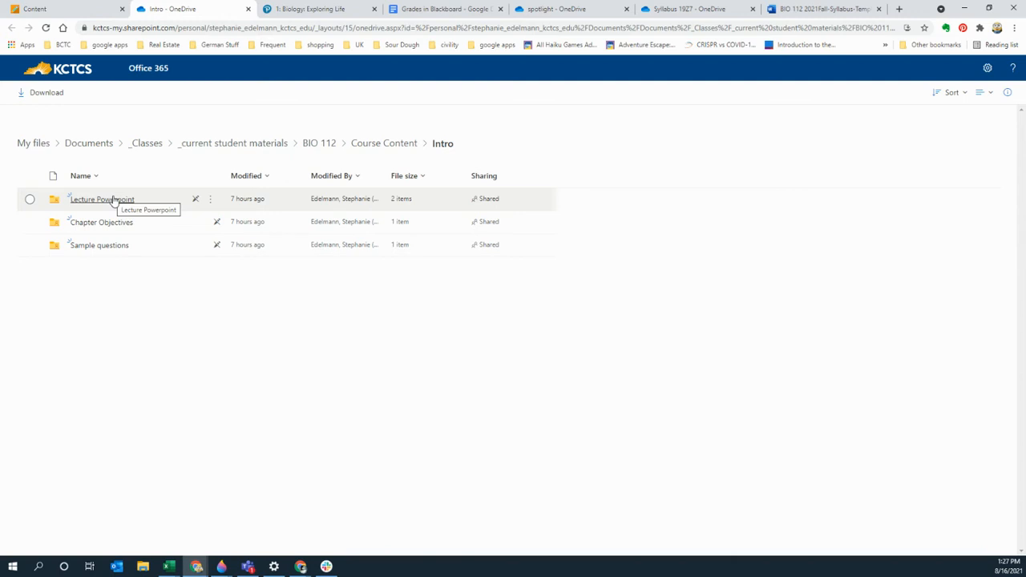
{"action": "mouse_move", "coordinate": [109, 228]}
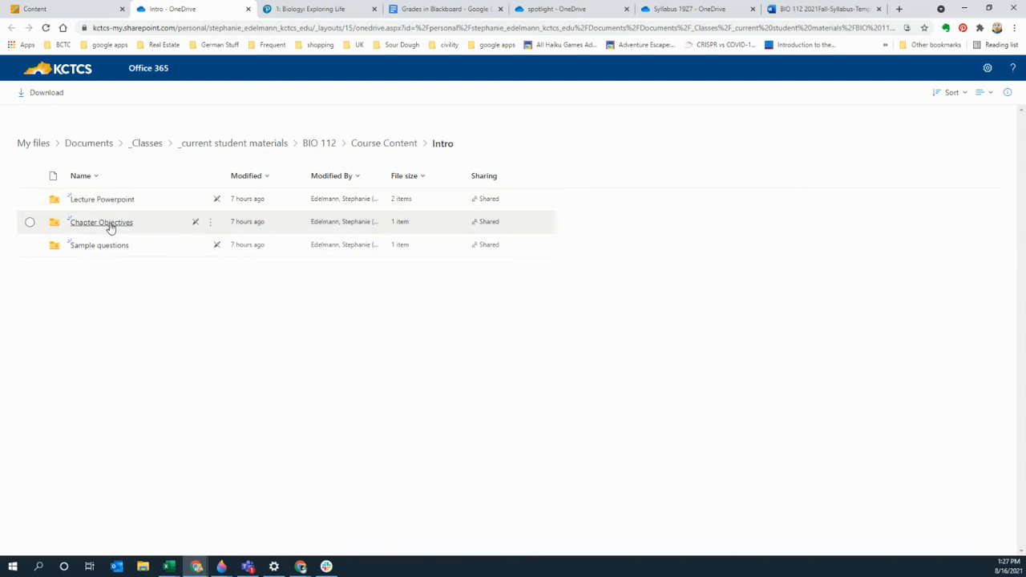
{"action": "mouse_move", "coordinate": [101, 221]}
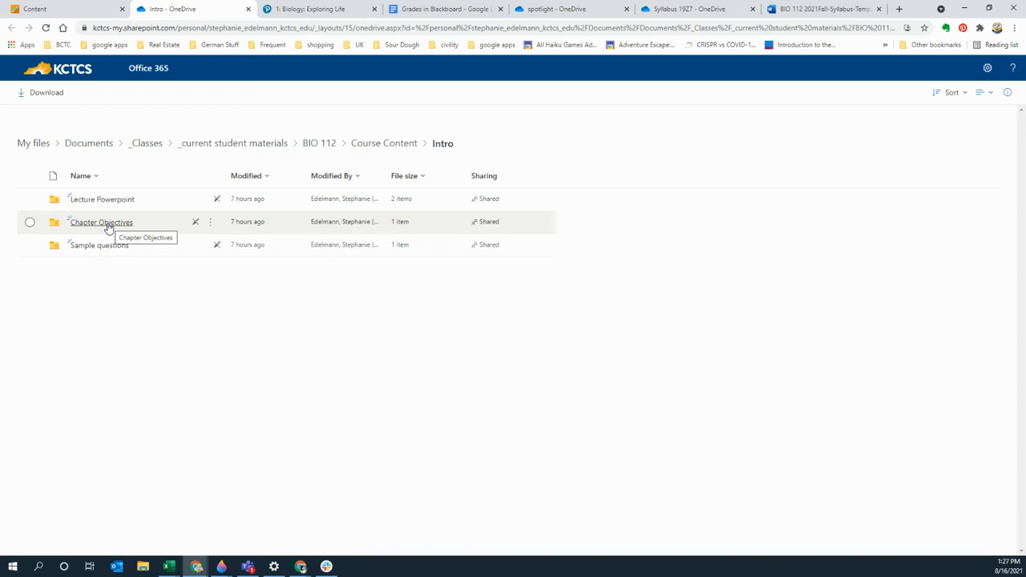
{"action": "mouse_move", "coordinate": [106, 245]}
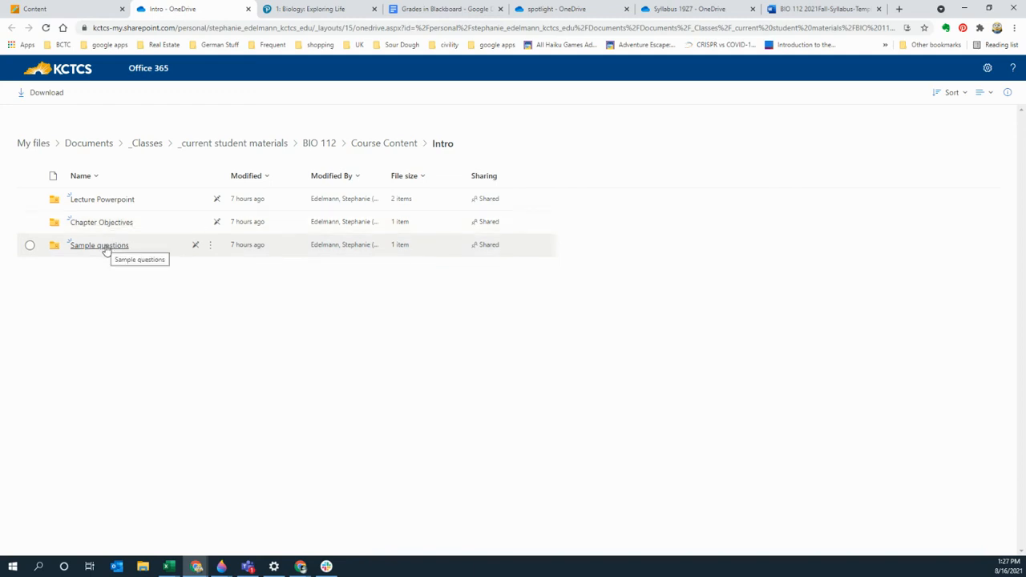
{"action": "mouse_move", "coordinate": [116, 199]}
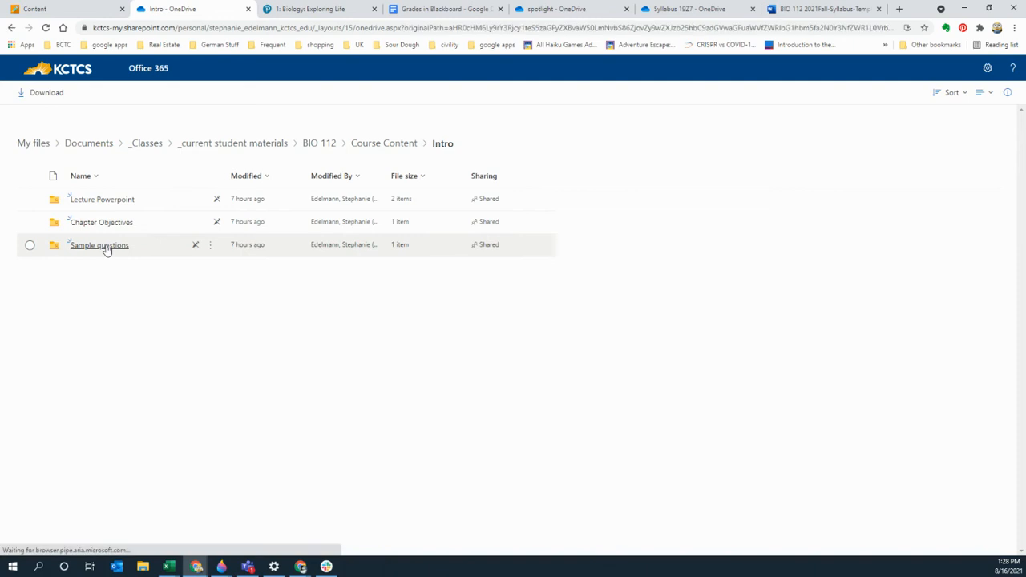
Enter the Sample questions folder and open the BIO 112 Chapter 1 sample questions file.
{"action": "double_click", "coordinate": [100, 246]}
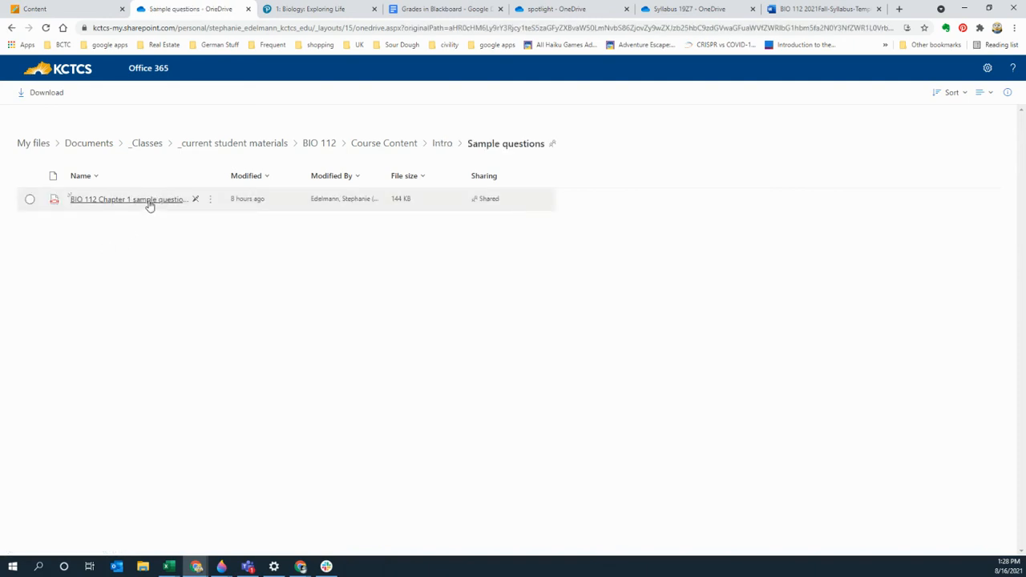
{"action": "double_click", "coordinate": [126, 199]}
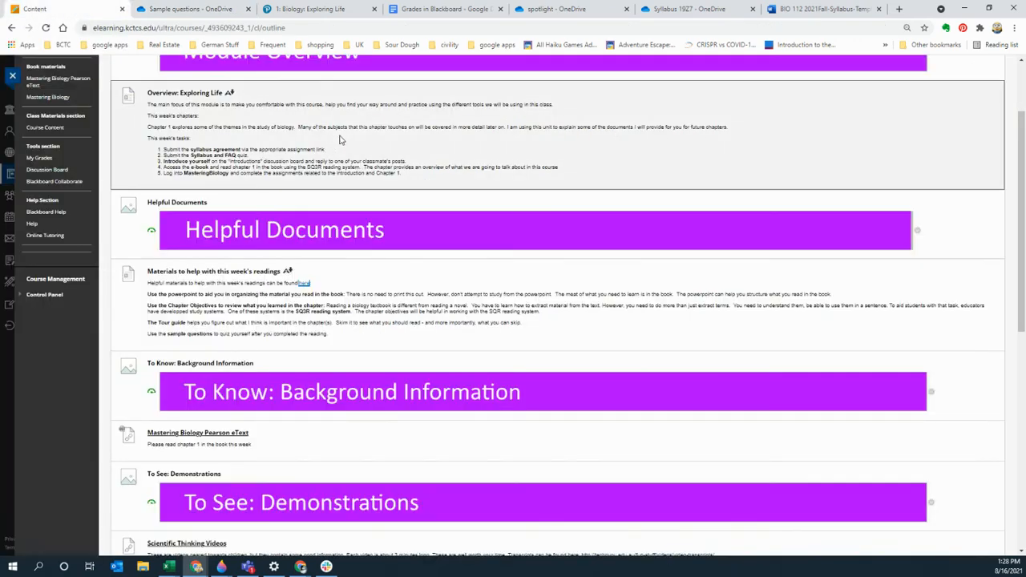
{"action": "scroll", "scroll_direction": "down", "scroll_amount": 3}
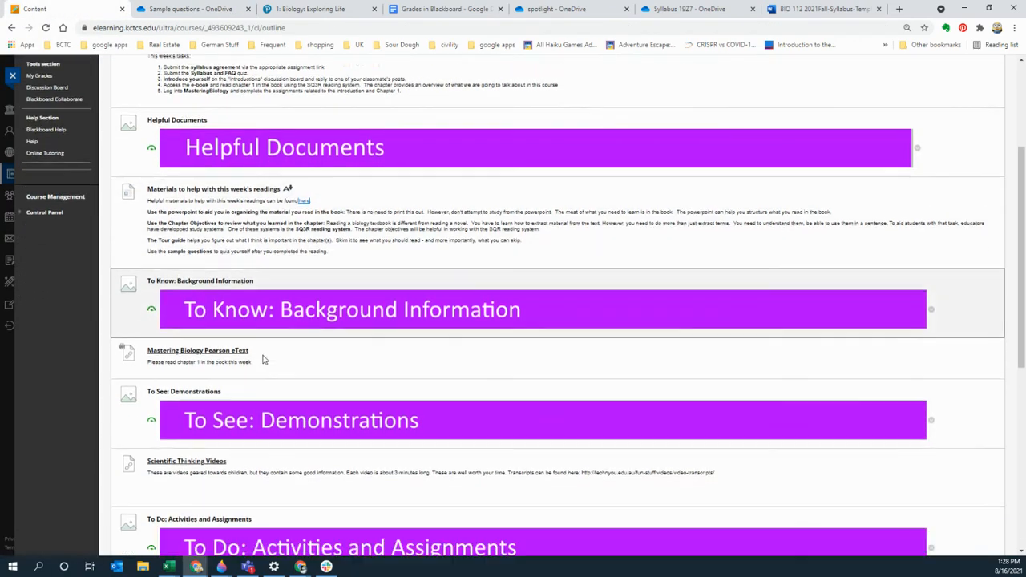
{"action": "scroll", "scroll_direction": "down", "scroll_amount": 3}
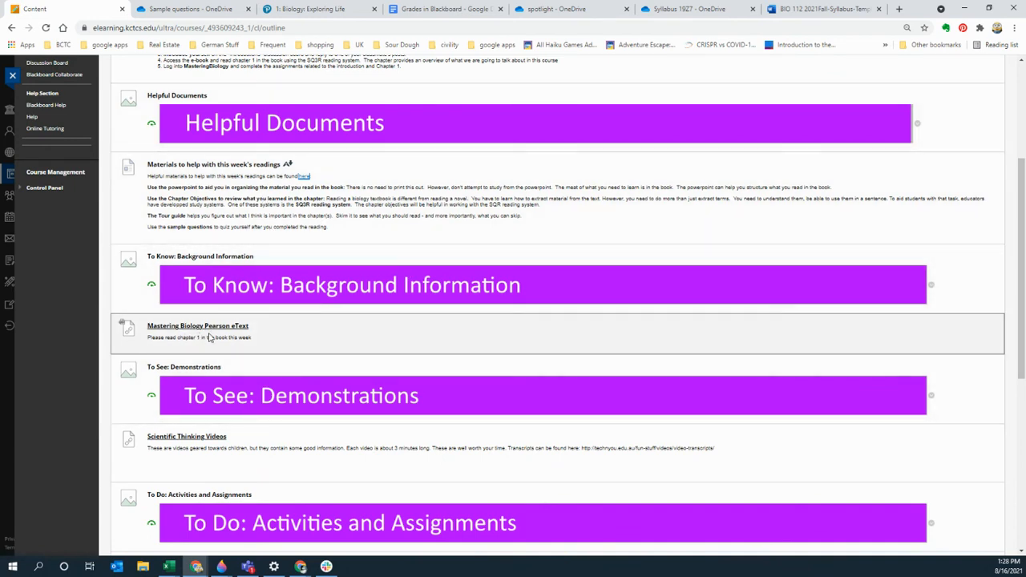
{"action": "mouse_move", "coordinate": [202, 315]}
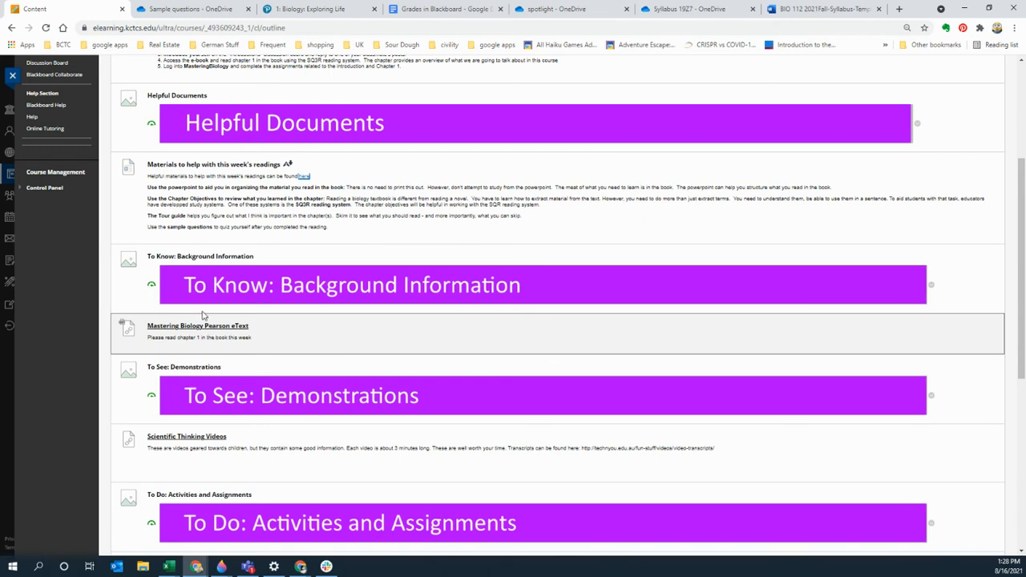
{"action": "scroll", "scroll_direction": "down", "scroll_amount": 3}
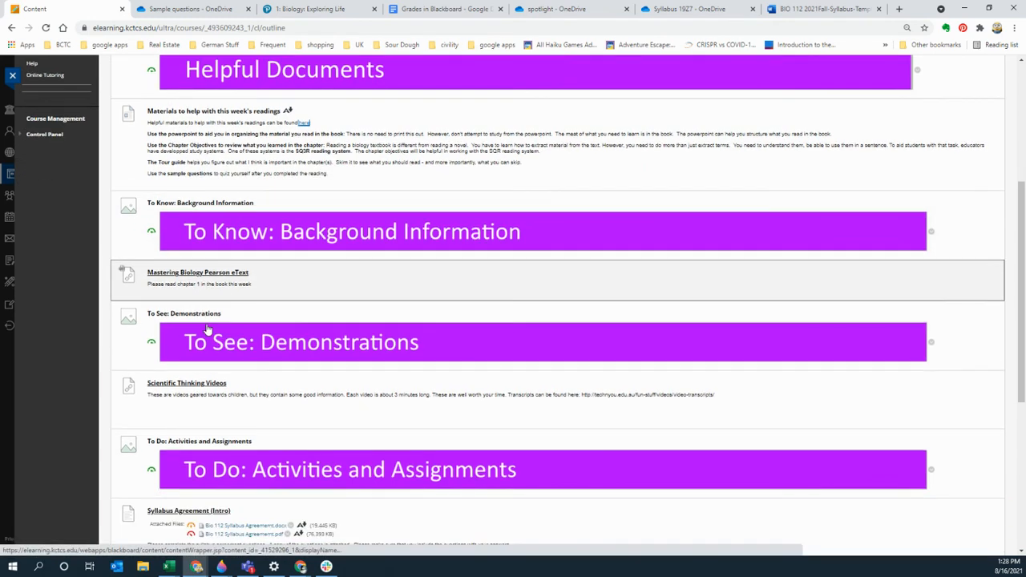
{"action": "scroll", "scroll_direction": "down", "scroll_amount": 3}
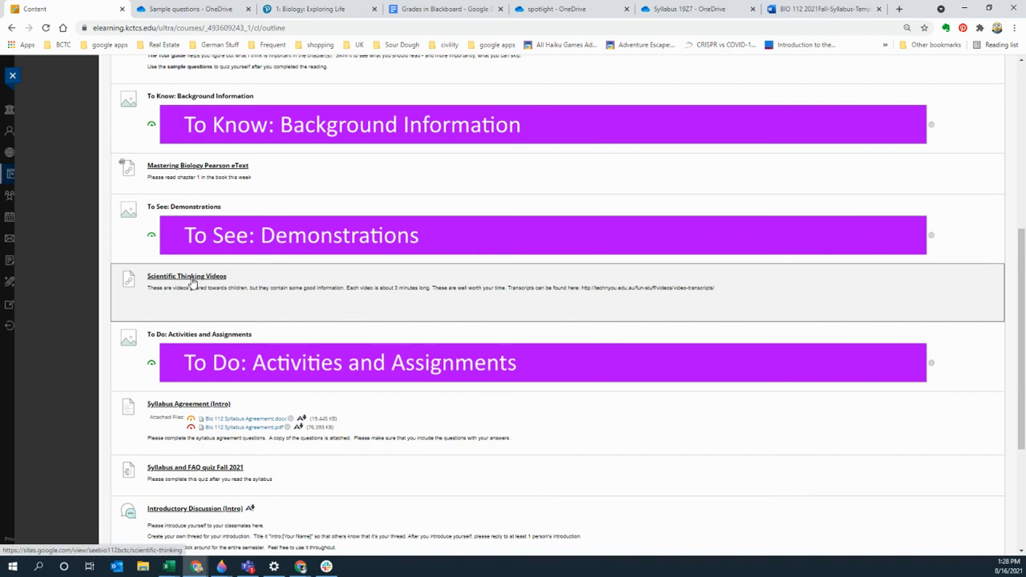
{"action": "mouse_move", "coordinate": [192, 283]}
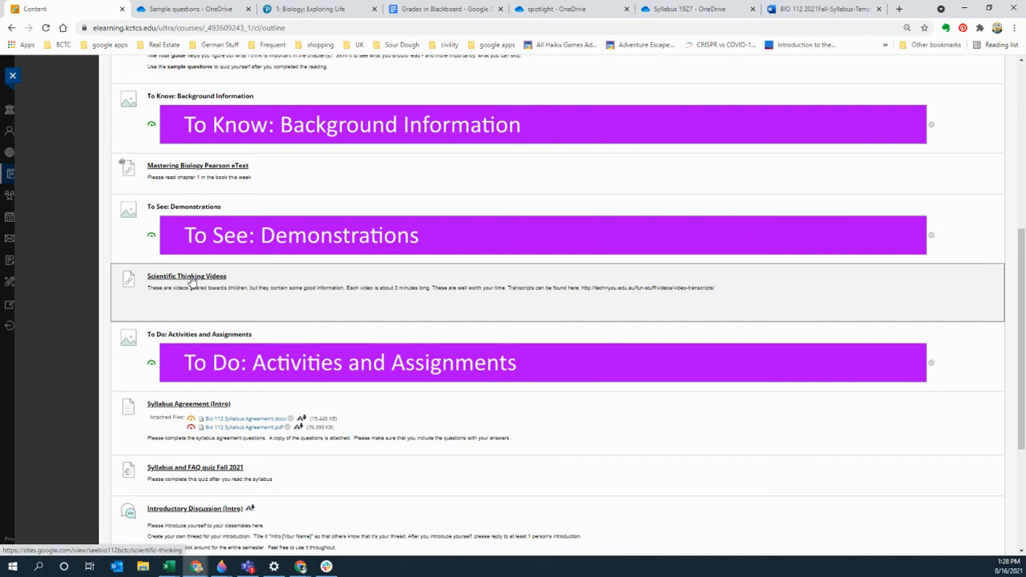
View the Scientific Thinking Videos page in Google Sites and browse its video list.
{"action": "left_click", "coordinate": [186, 276]}
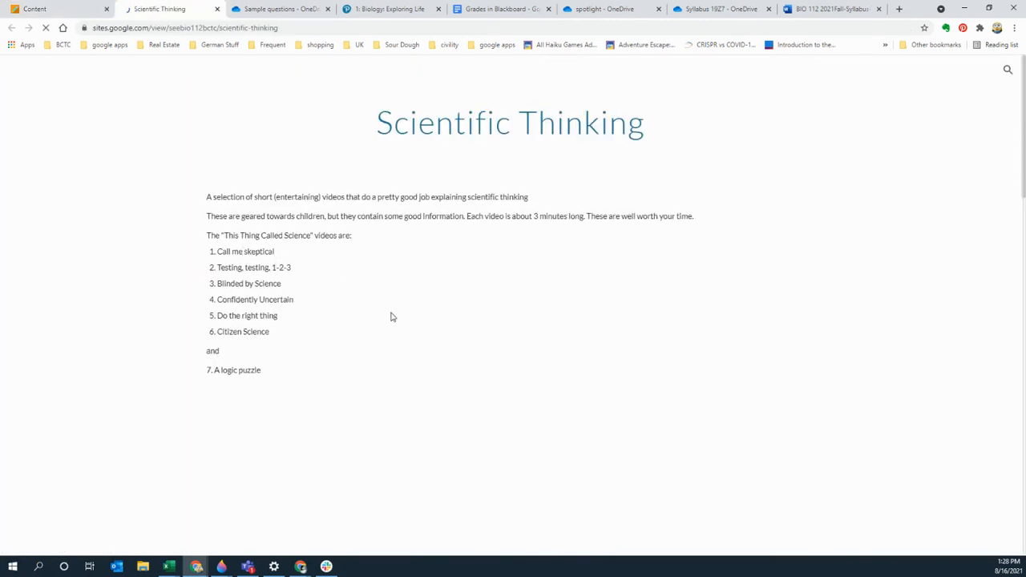
{"action": "scroll", "scroll_direction": "down", "scroll_amount": 3}
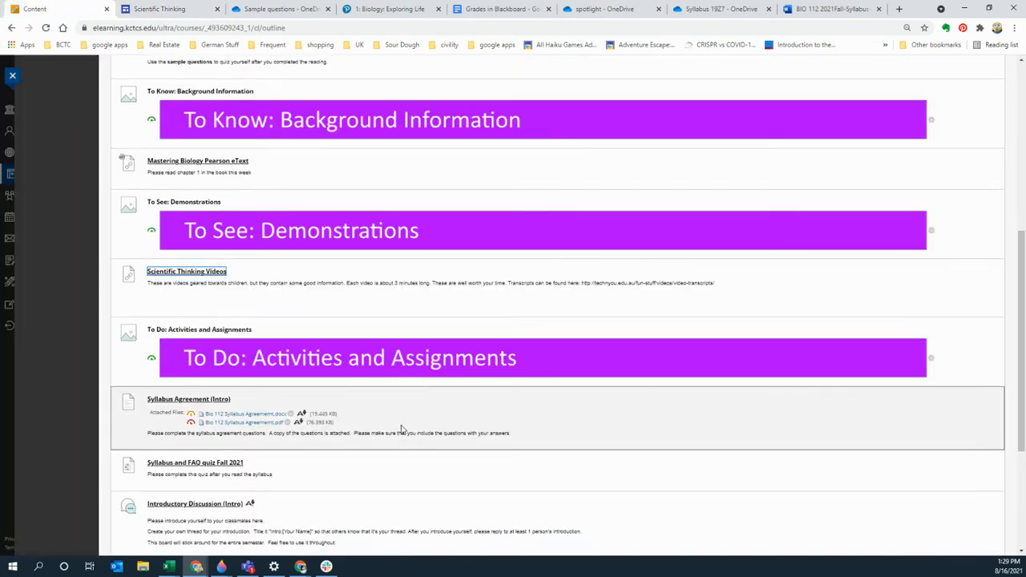
{"action": "scroll", "scroll_direction": "down", "scroll_amount": 3}
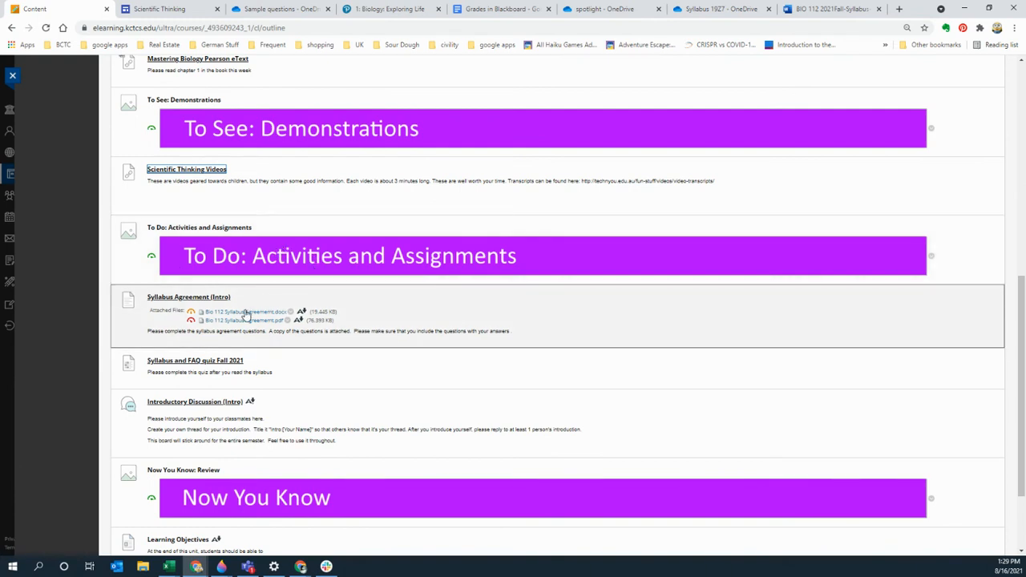
{"action": "mouse_move", "coordinate": [201, 287]}
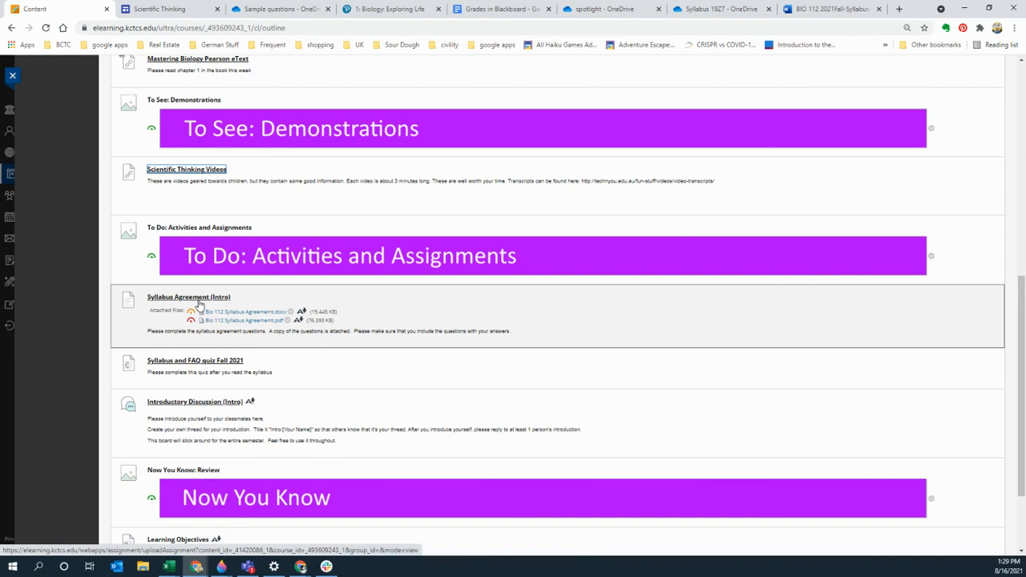
{"action": "mouse_move", "coordinate": [199, 303]}
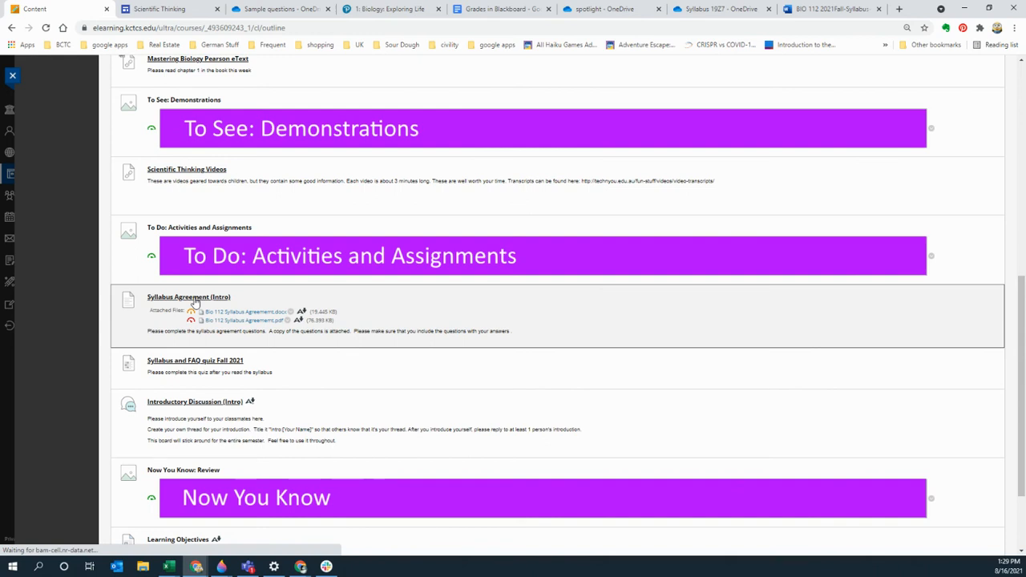
{"action": "left_click", "coordinate": [189, 297]}
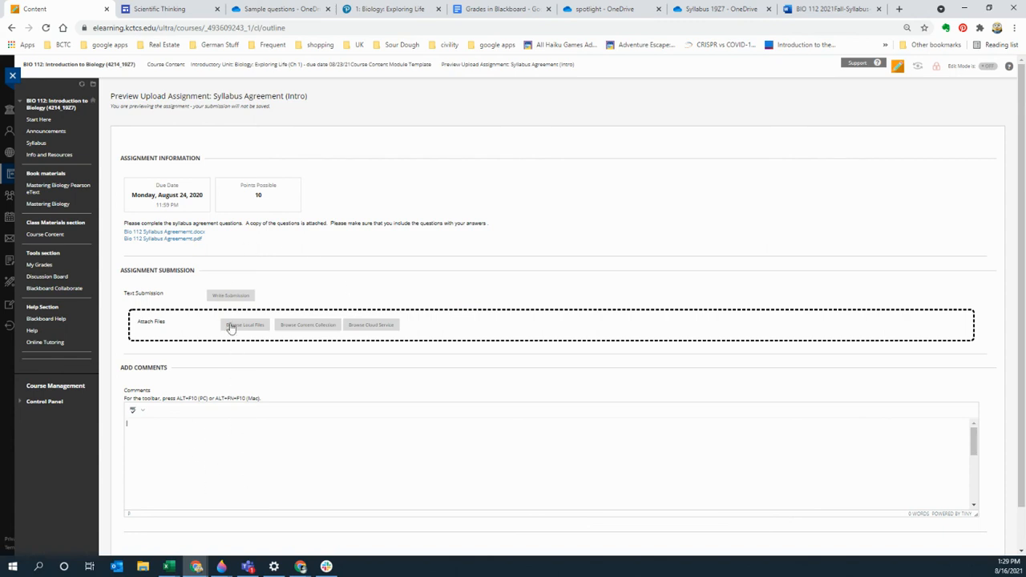
{"action": "mouse_move", "coordinate": [231, 295]}
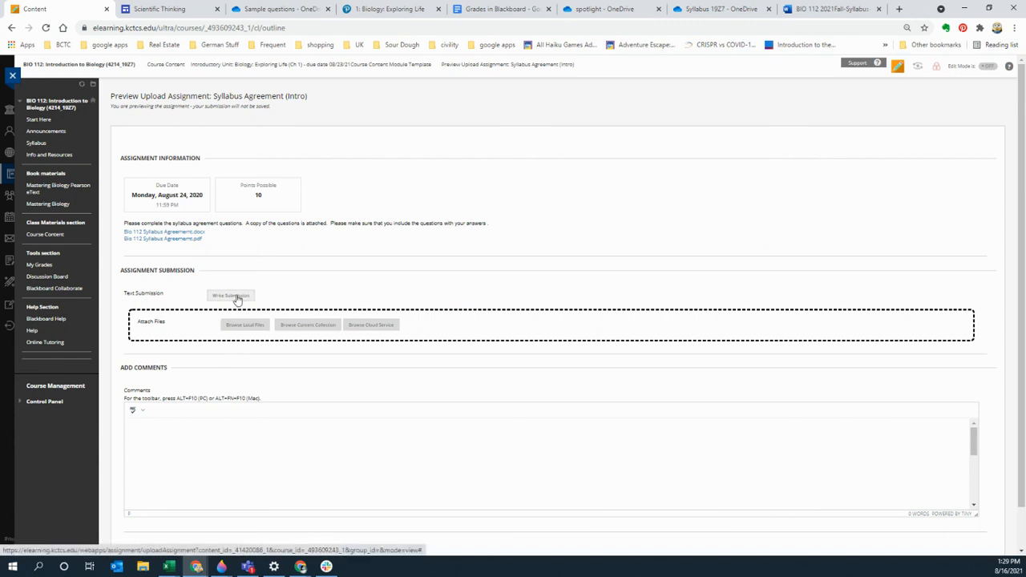
{"action": "left_click", "coordinate": [231, 295]}
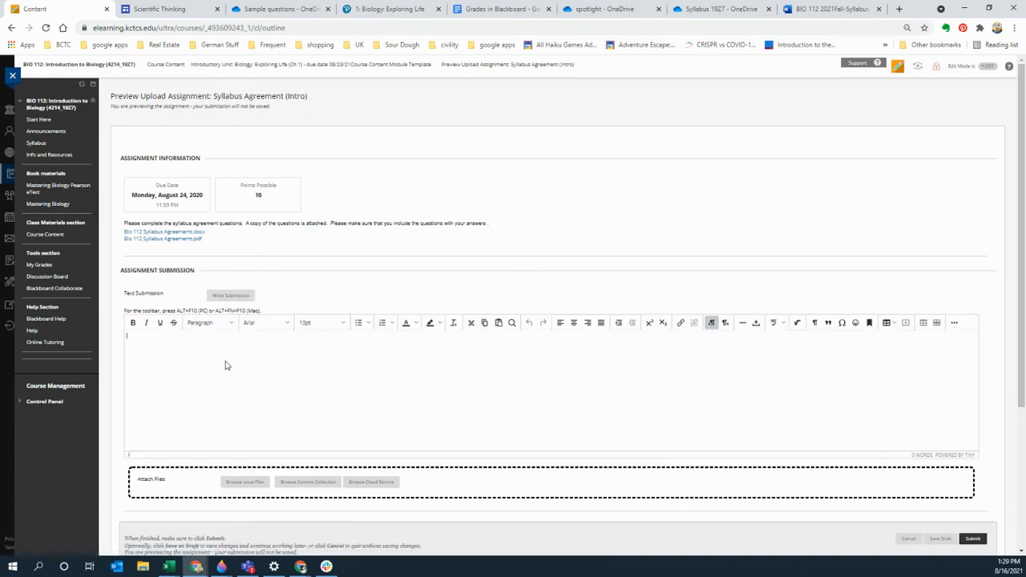
{"action": "type", "text": "mfgfm"}
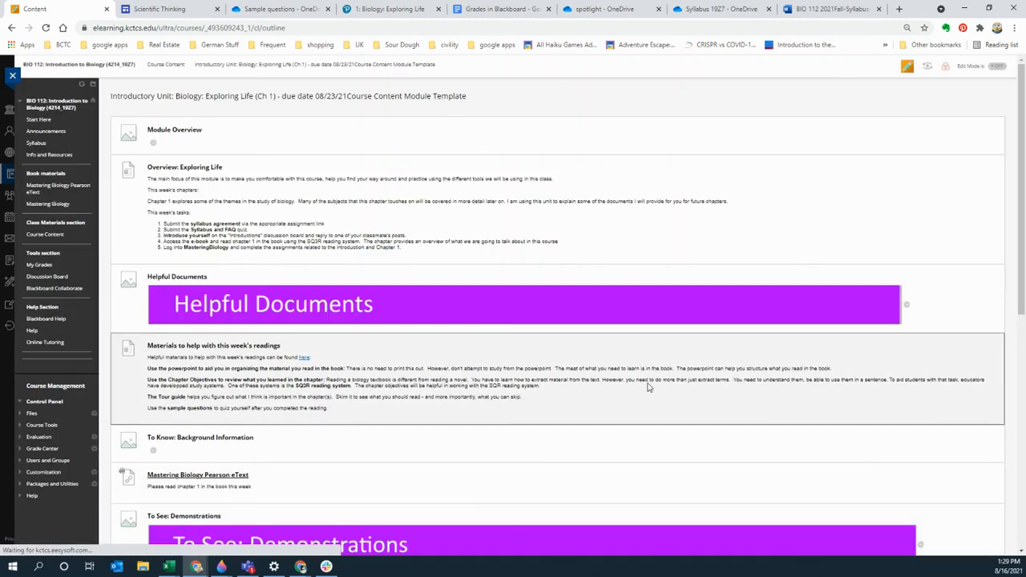
{"action": "scroll", "scroll_direction": "down", "scroll_amount": 3}
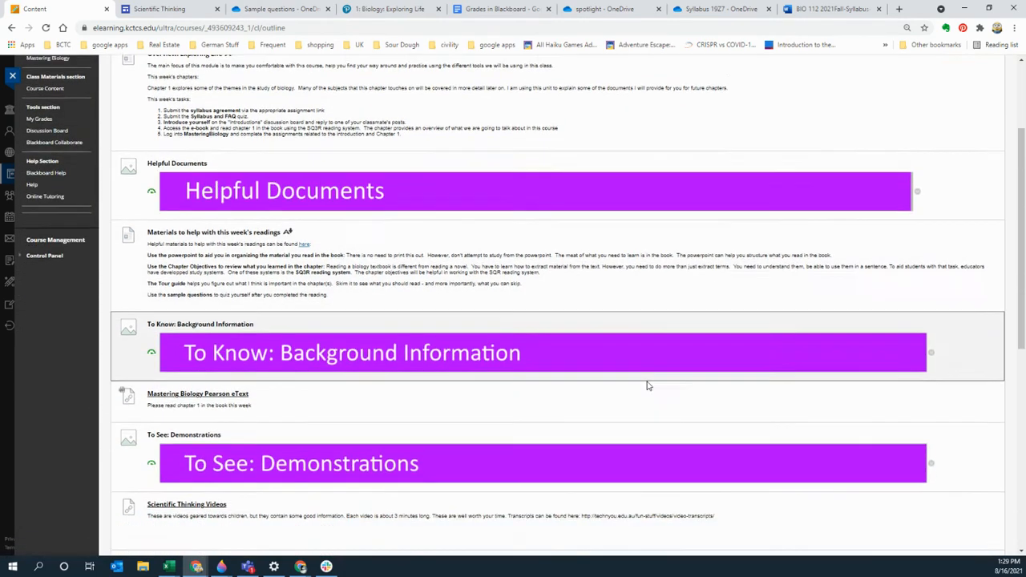
{"action": "scroll", "scroll_direction": "down", "scroll_amount": 3}
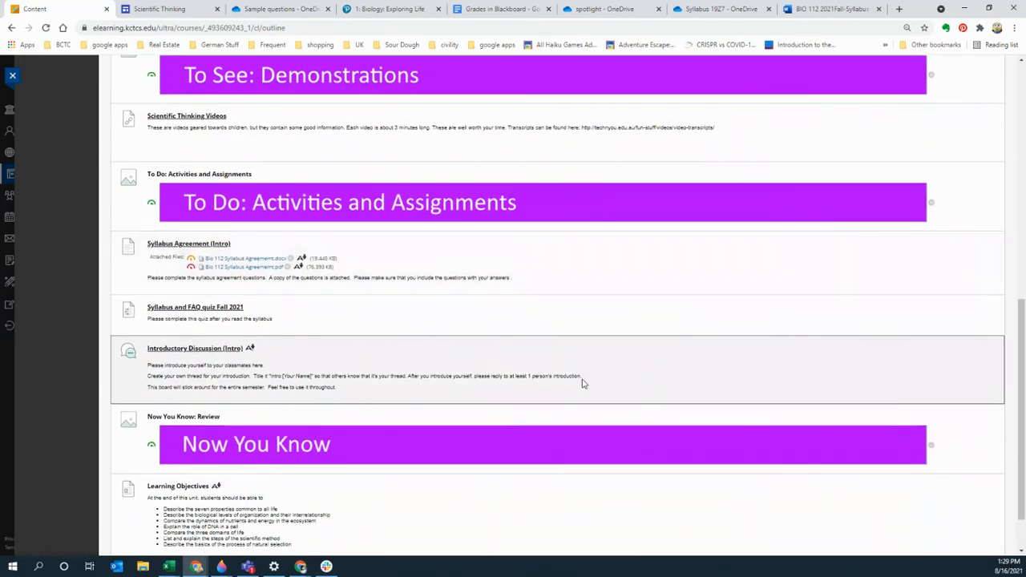
{"action": "mouse_move", "coordinate": [192, 313]}
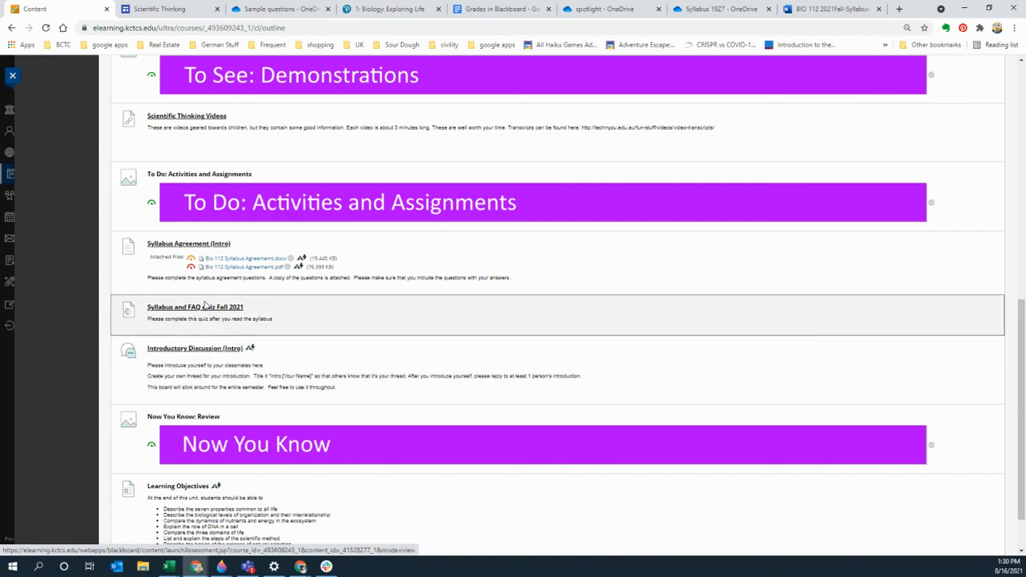
{"action": "scroll", "scroll_direction": "down", "scroll_amount": 3}
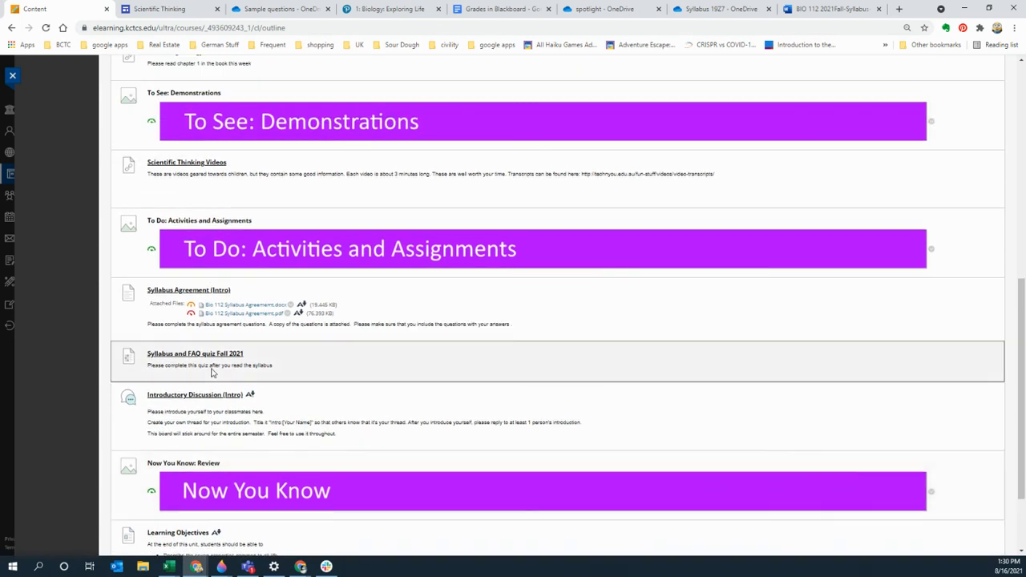
{"action": "scroll", "scroll_direction": "down", "scroll_amount": 3}
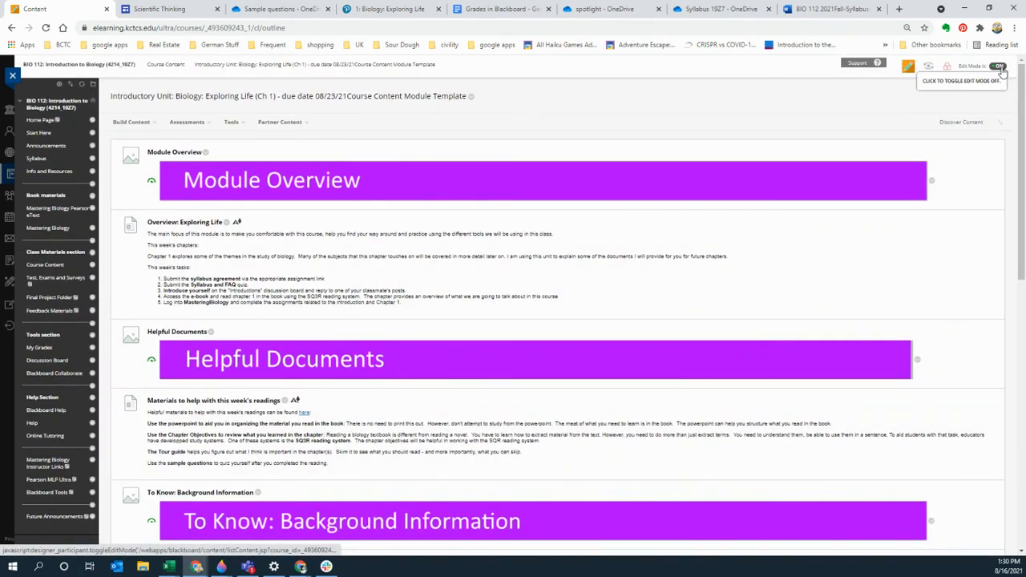
Scroll the editing-mode module down to the Mastering Biology Course Home item.
{"action": "scroll", "scroll_direction": "down", "scroll_amount": 3}
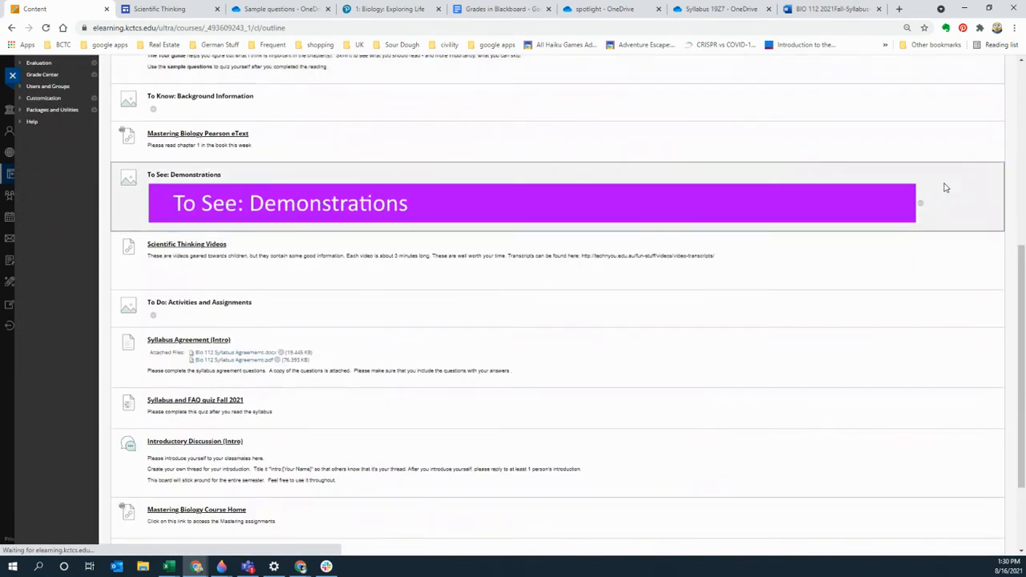
{"action": "scroll", "scroll_direction": "down", "scroll_amount": 3}
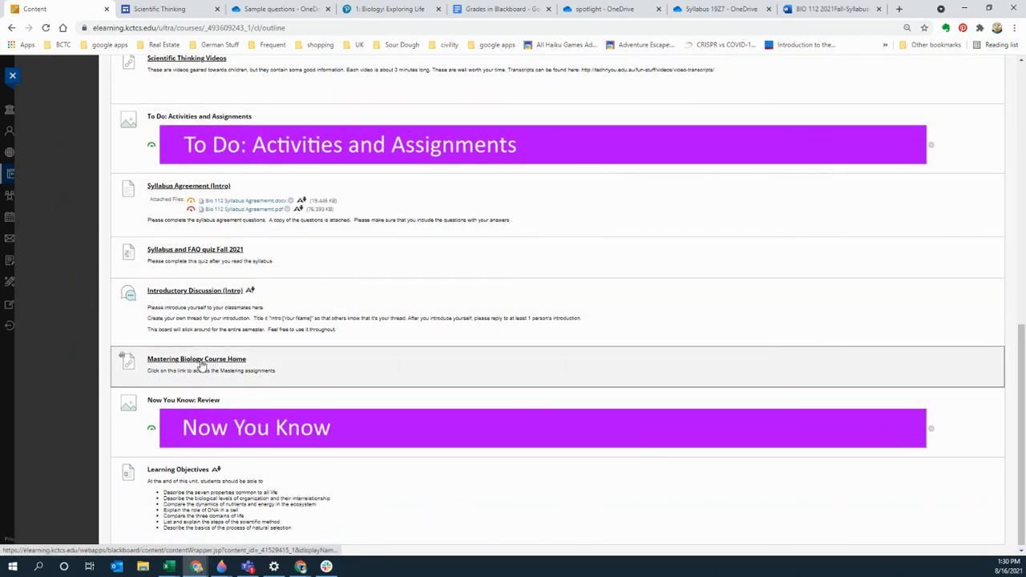
{"action": "mouse_move", "coordinate": [196, 359]}
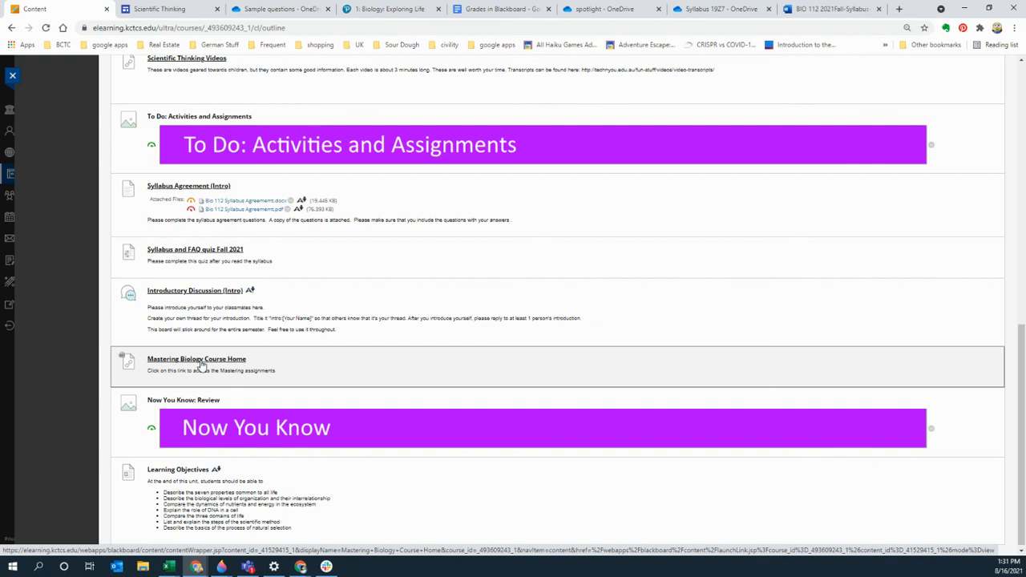
{"action": "mouse_move", "coordinate": [270, 359]}
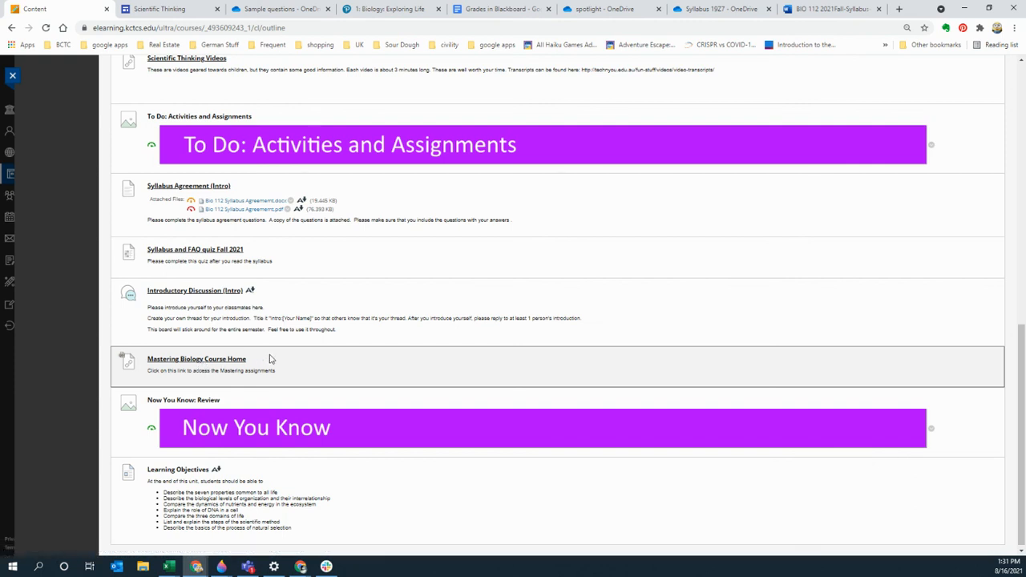